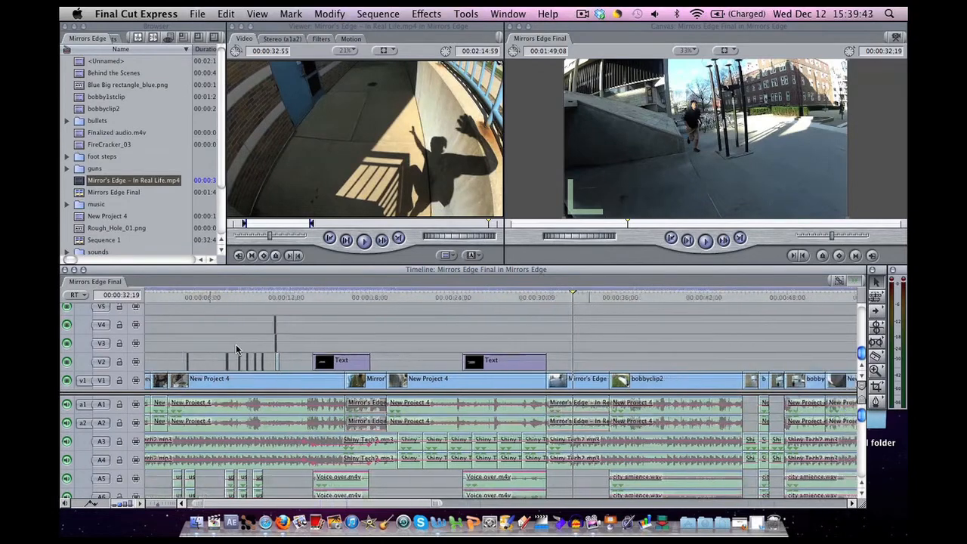
Browse the Mirrors Edge project browser, expanding the sounds folder to see its audio files.
scroll(right, 3)
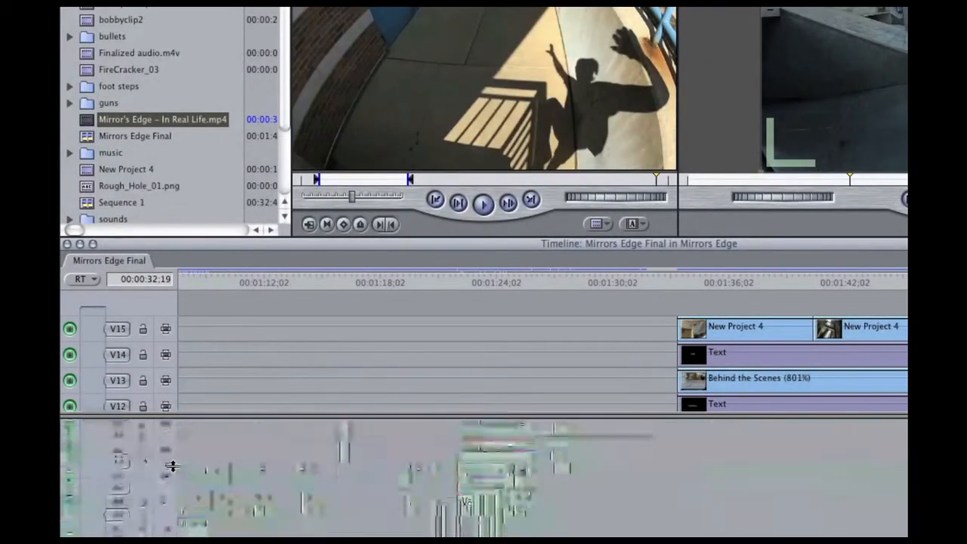
scroll(down, 3)
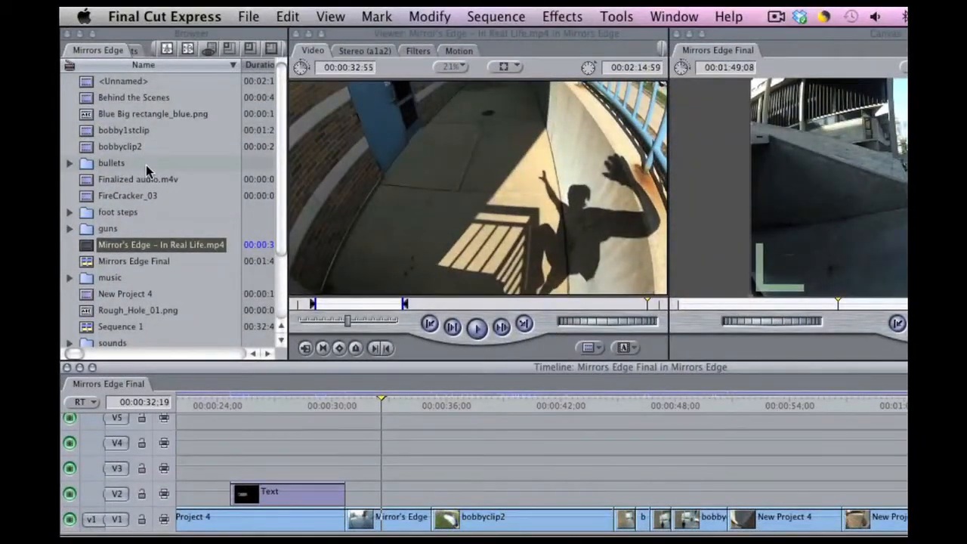
scroll(down, 3)
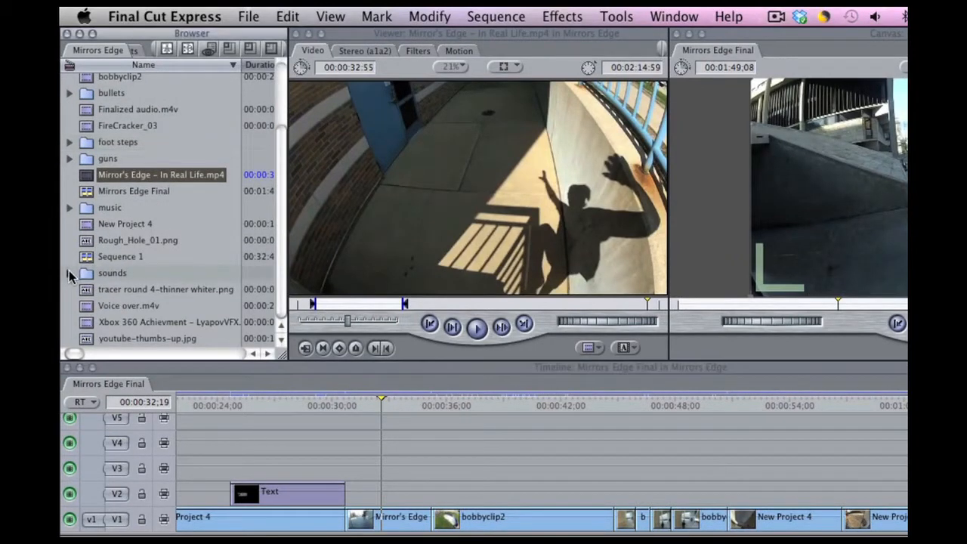
click(70, 271)
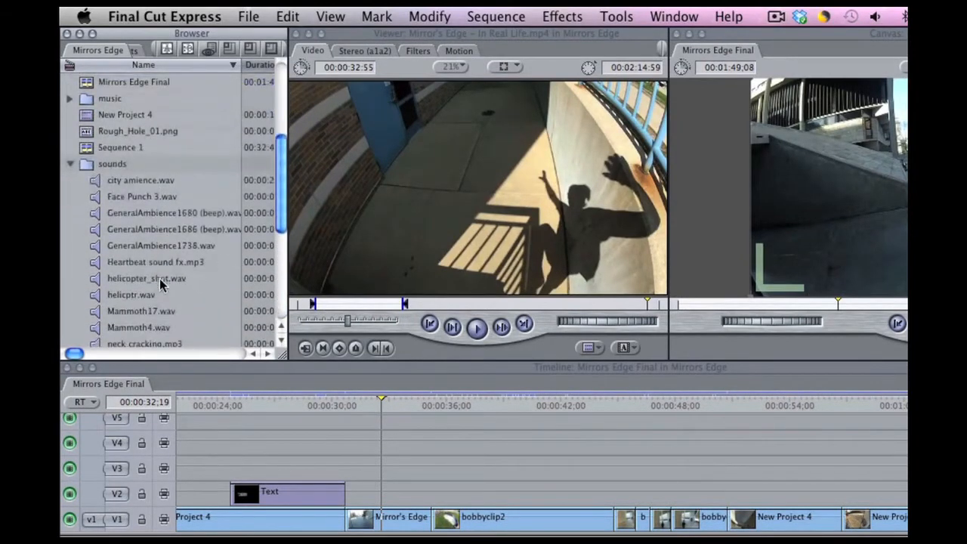
scroll(down, 3)
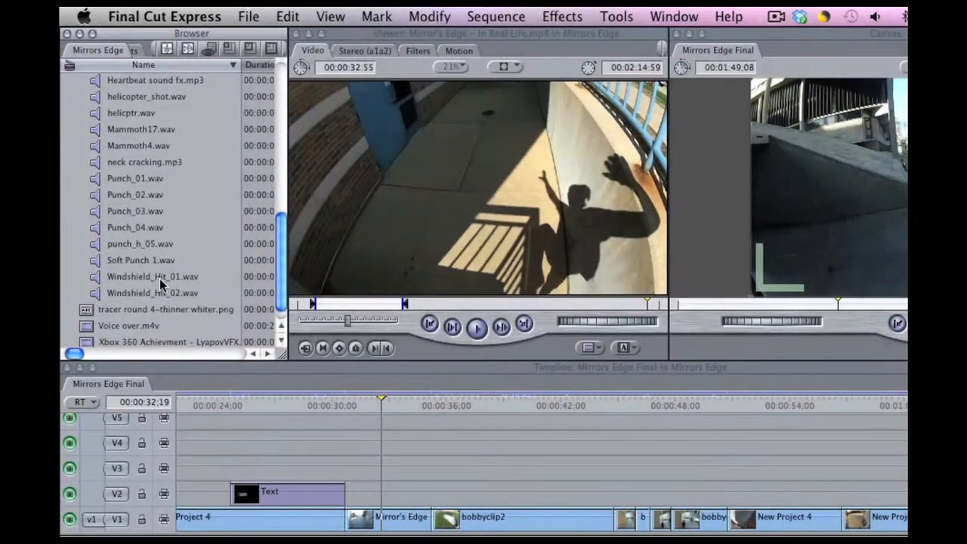
scroll(up, 3)
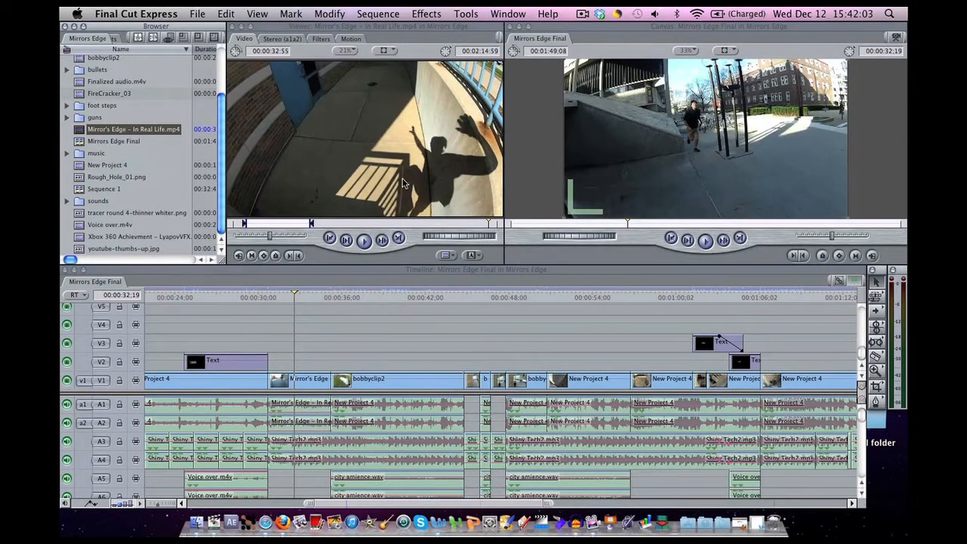
mouse_move(450, 124)
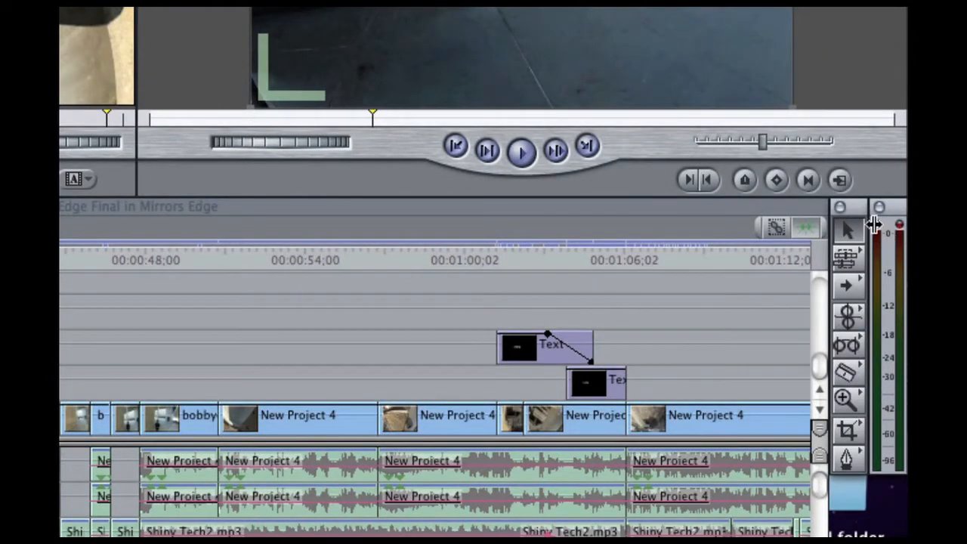
mouse_move(894, 244)
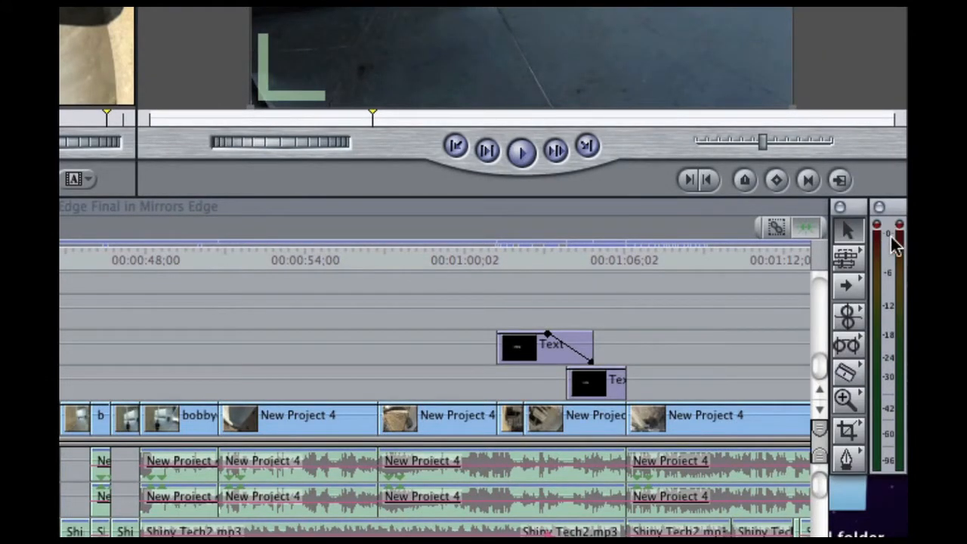
mouse_move(894, 255)
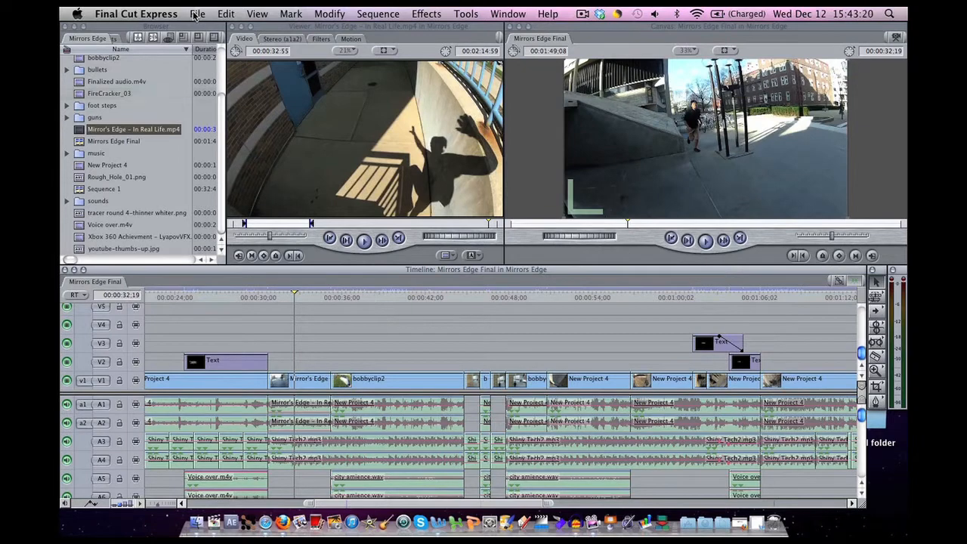
Create a new empty project via File > New Project and close the Mirrors Edge tab.
click(196, 14)
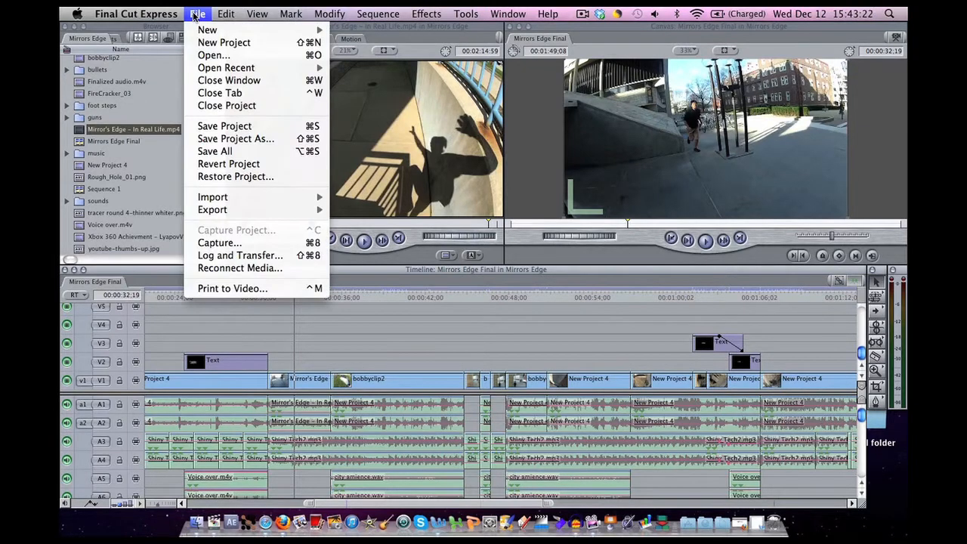
mouse_move(224, 42)
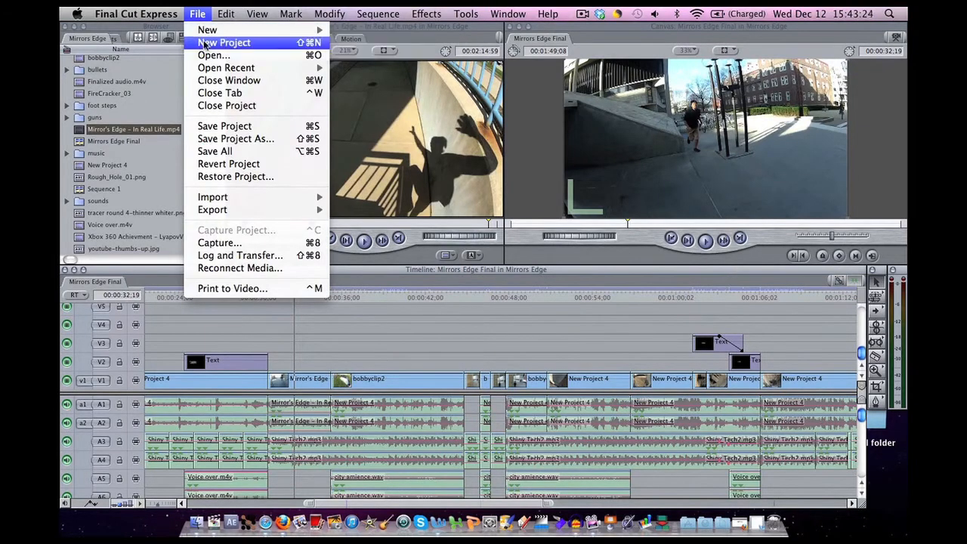
click(223, 43)
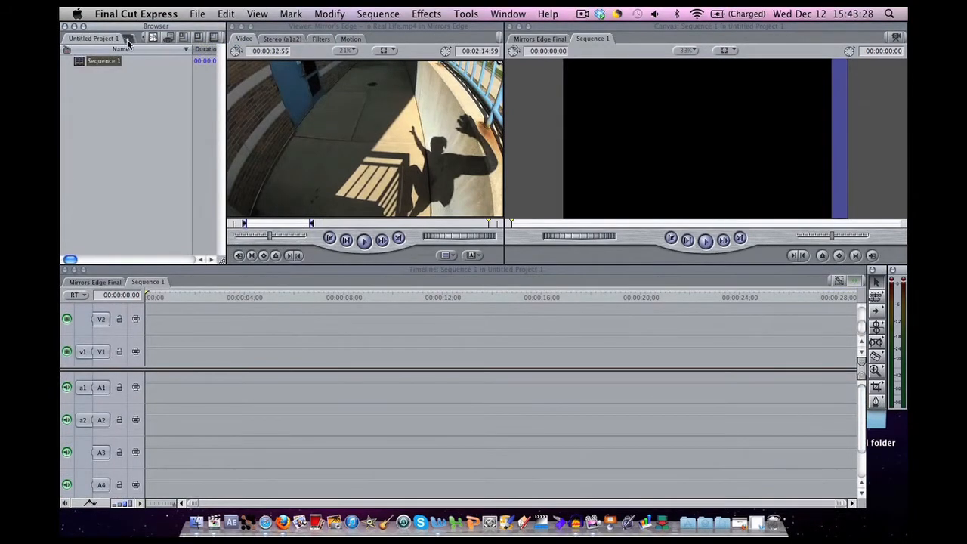
click(94, 38)
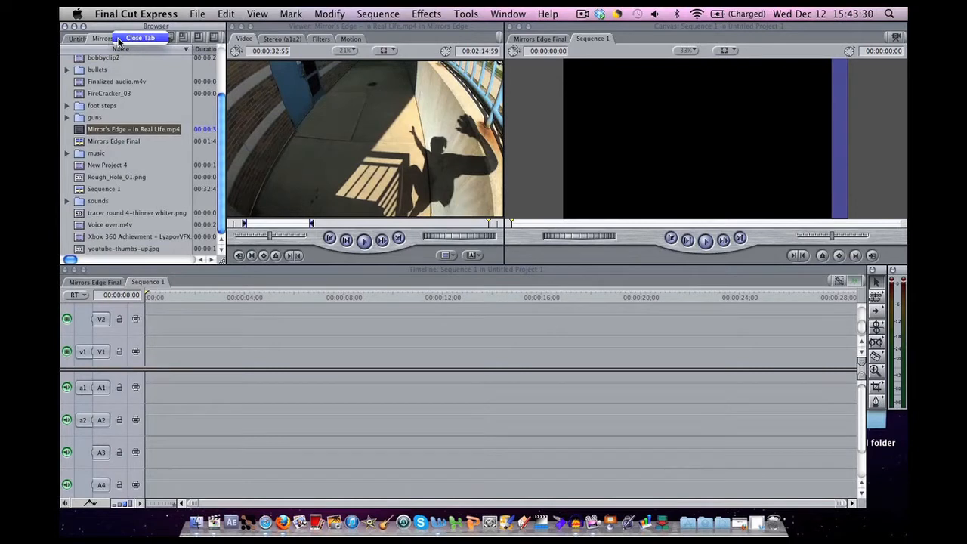
click(139, 38)
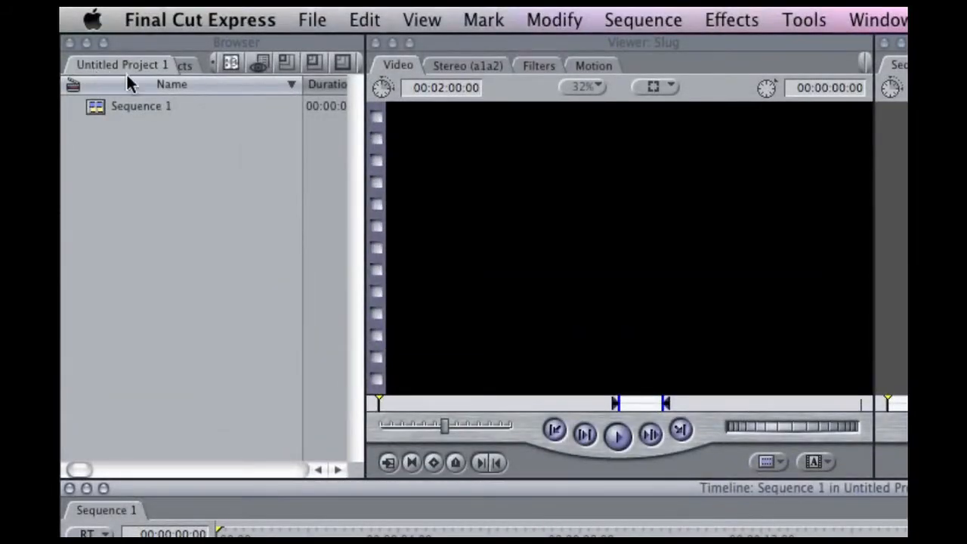
mouse_move(178, 233)
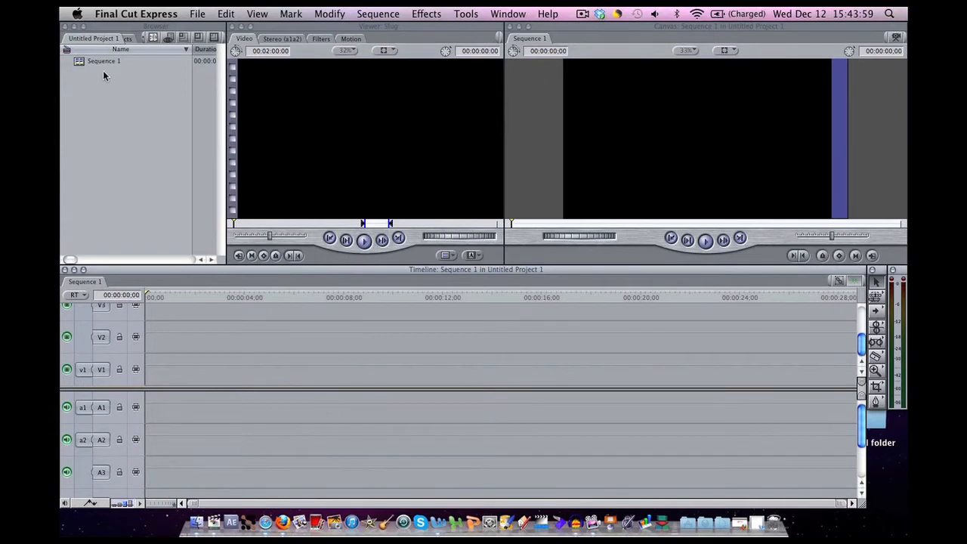
mouse_move(597, 122)
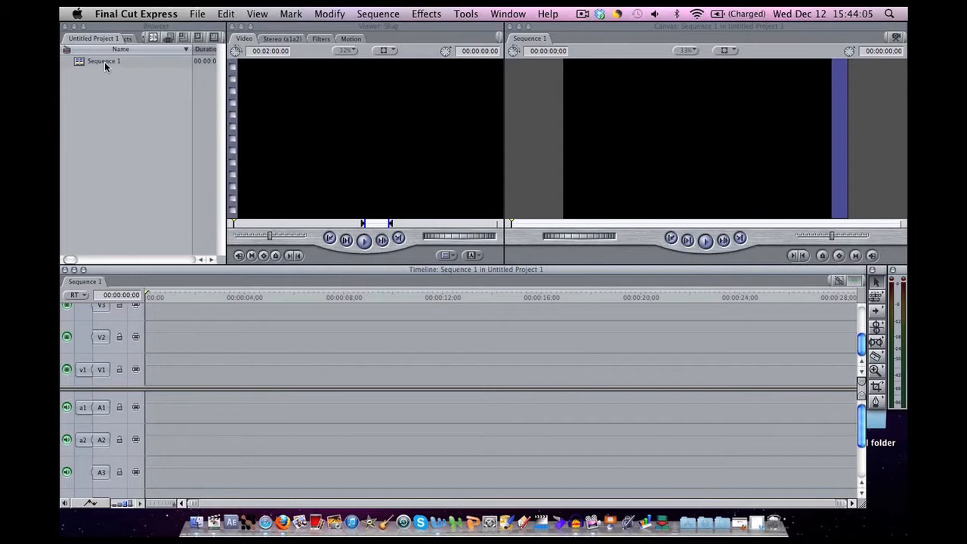
Rename Sequence 1 in the new project to 'beginners muzzle flash'.
click(103, 60)
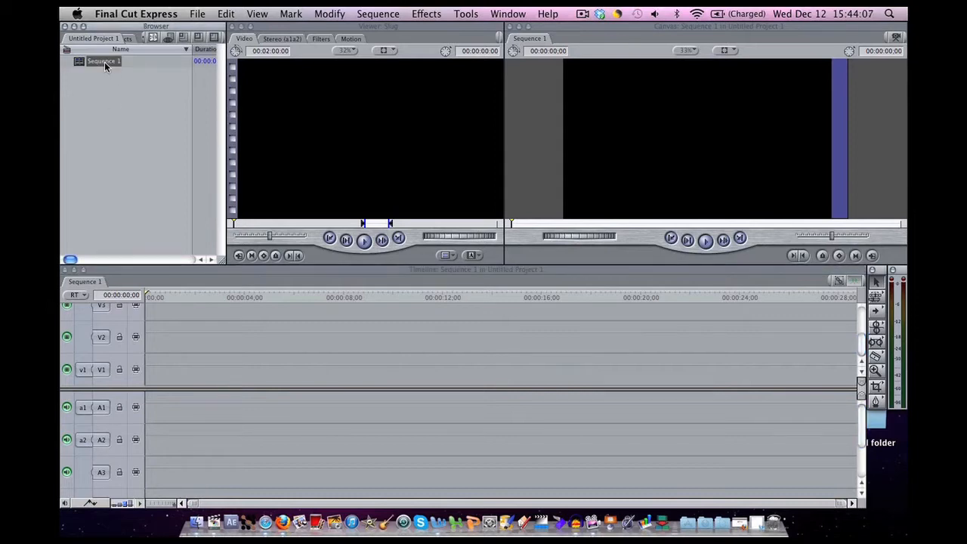
double_click(103, 61)
text(beginners)
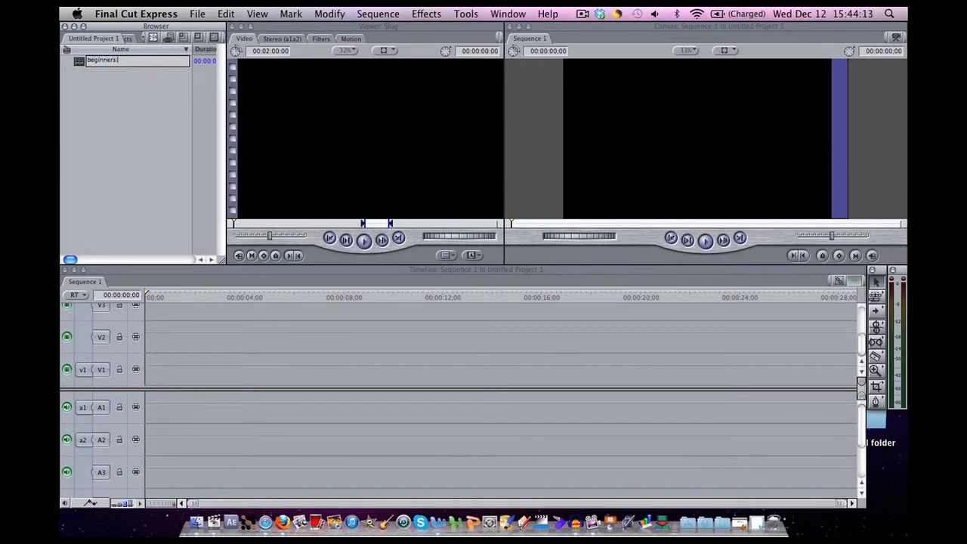
text(muzzle flash)
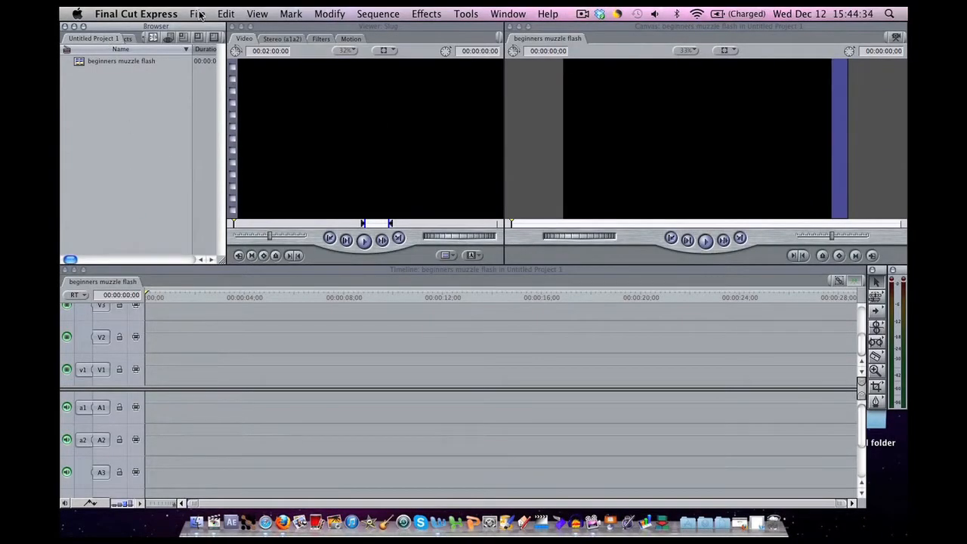
Save the project as 'Final Cut beginners guide' in the chosen folder.
click(196, 14)
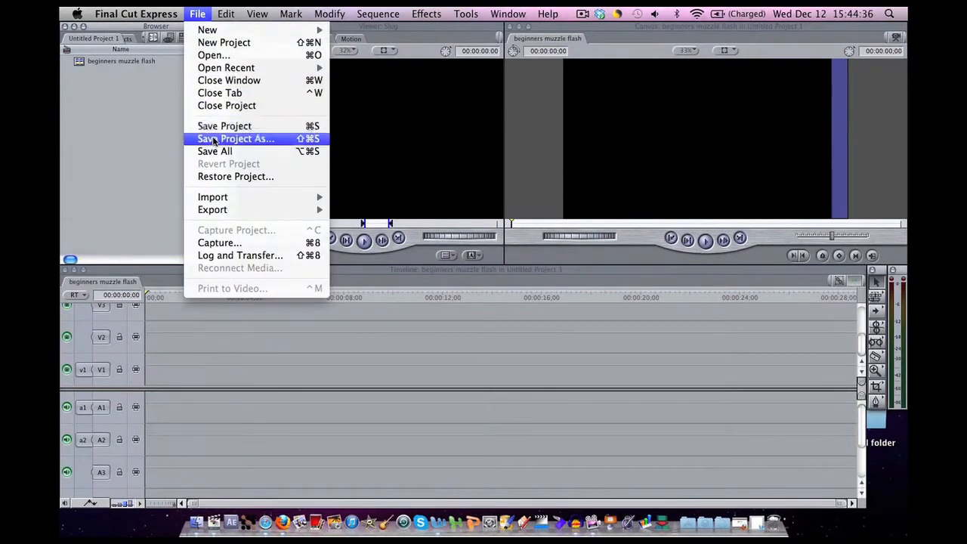
mouse_move(223, 127)
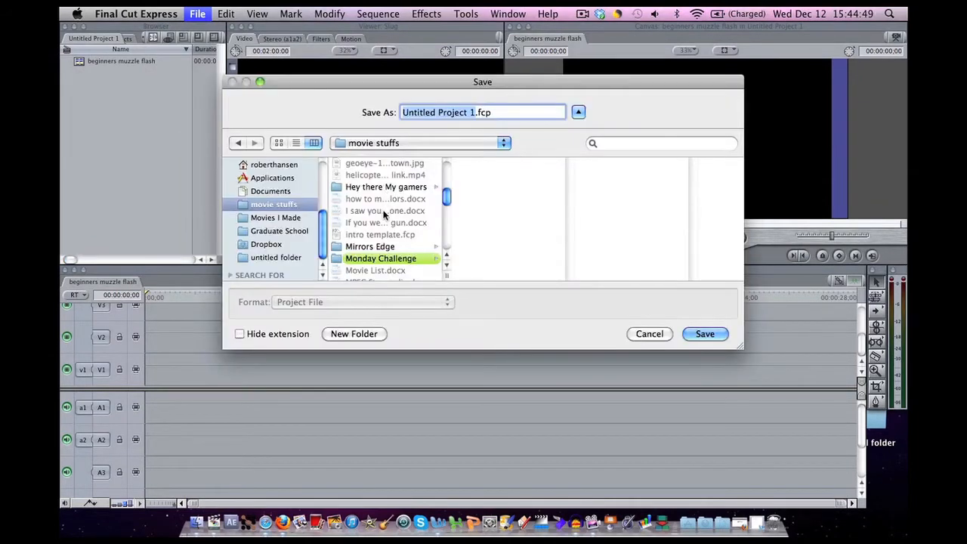
scroll(down, 3)
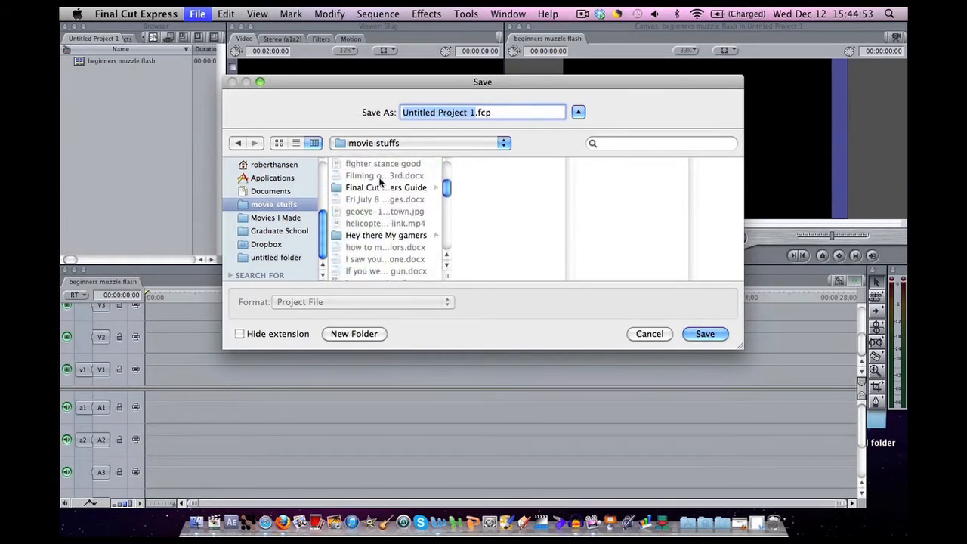
click(704, 333)
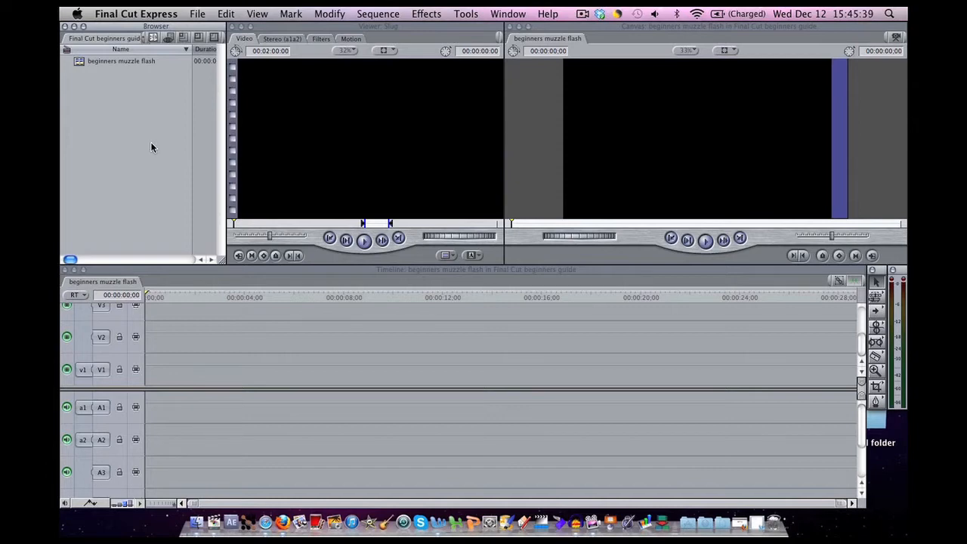
mouse_move(177, 134)
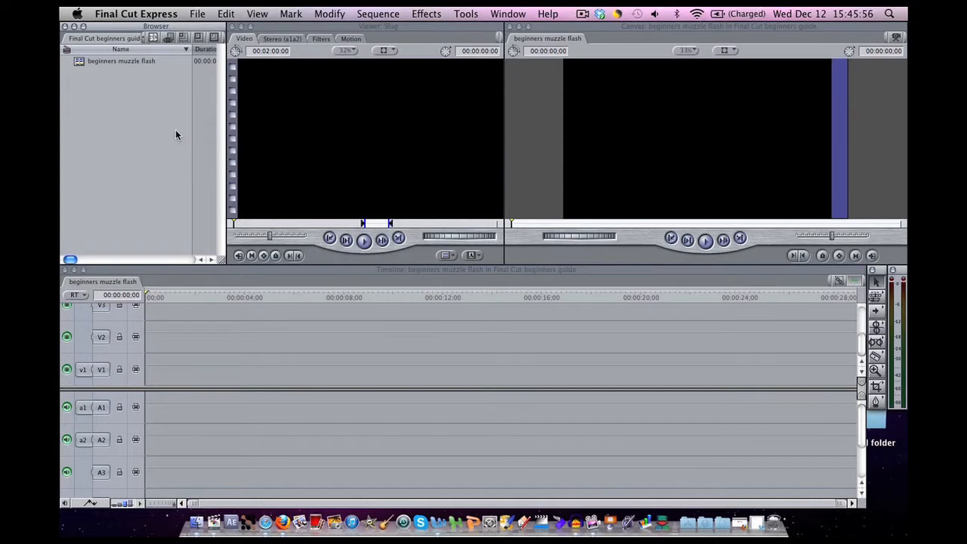
mouse_move(199, 15)
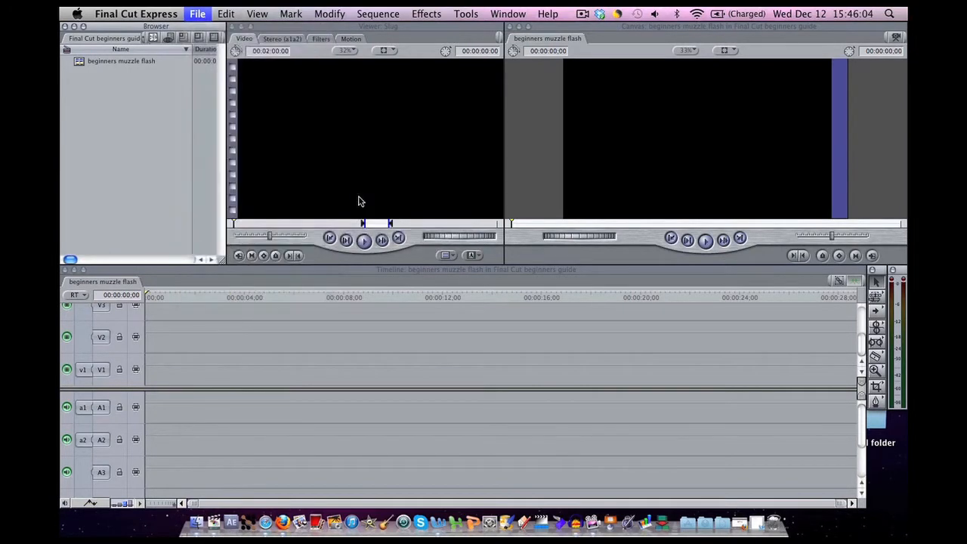
Import the two .wav sounds, Muzzle_Flash_Side.png and SDV_0170 from the Final Cut Beginners Guide folder.
click(196, 13)
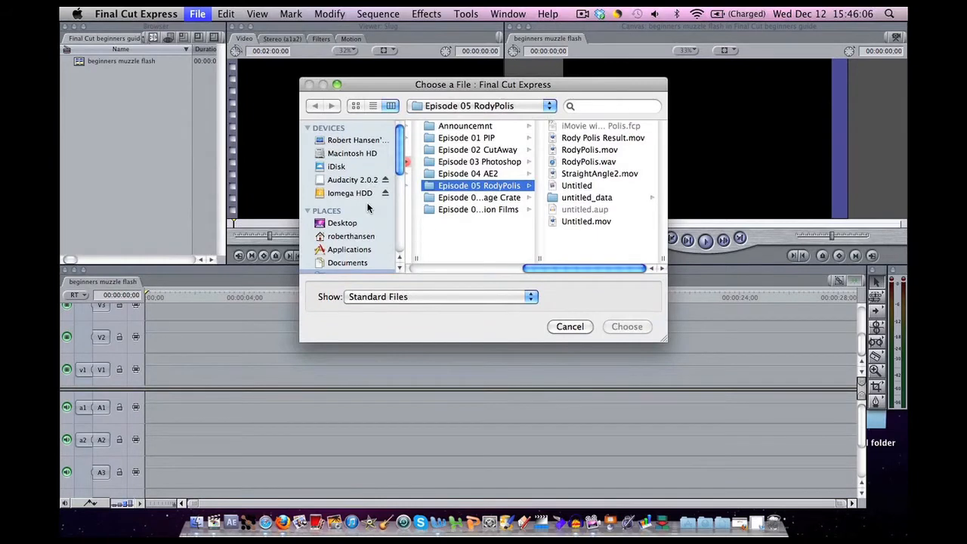
scroll(down, 3)
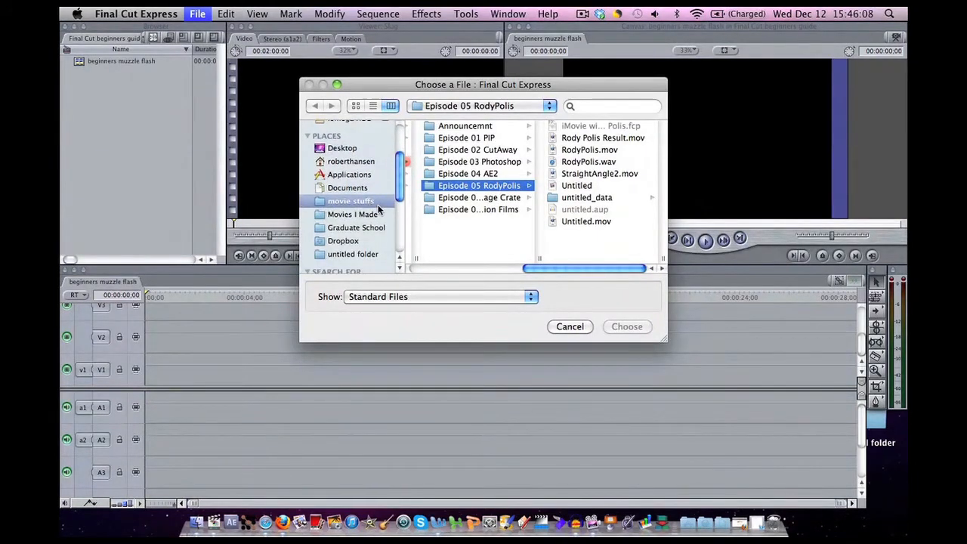
click(351, 201)
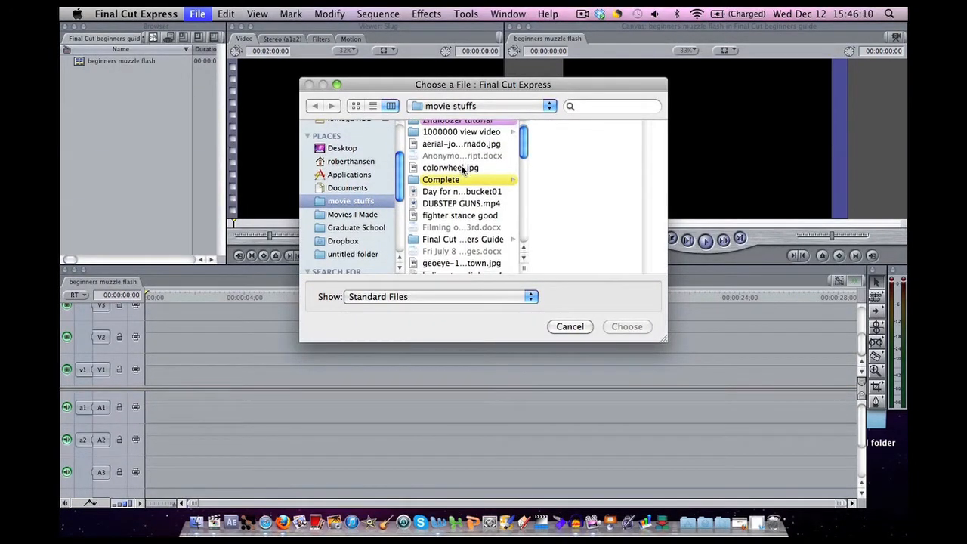
click(462, 239)
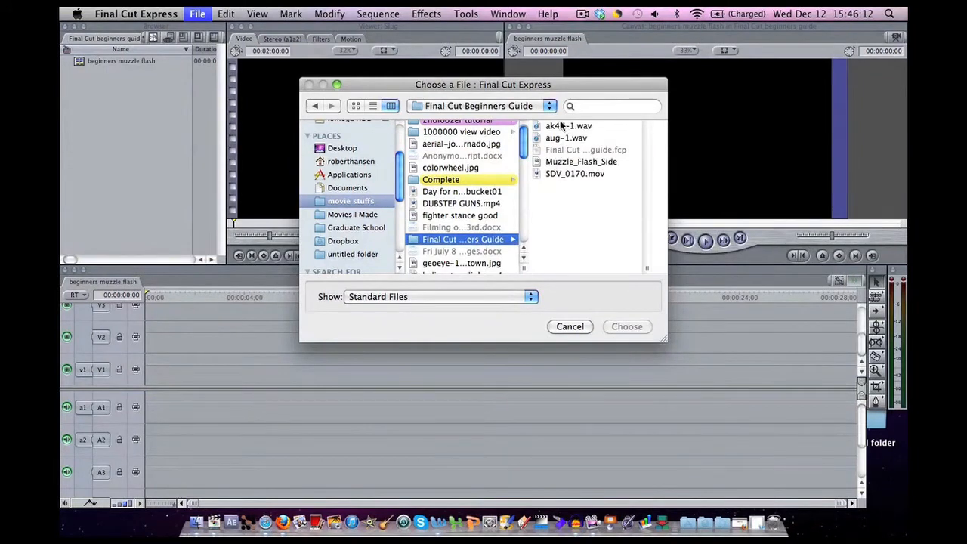
click(568, 127)
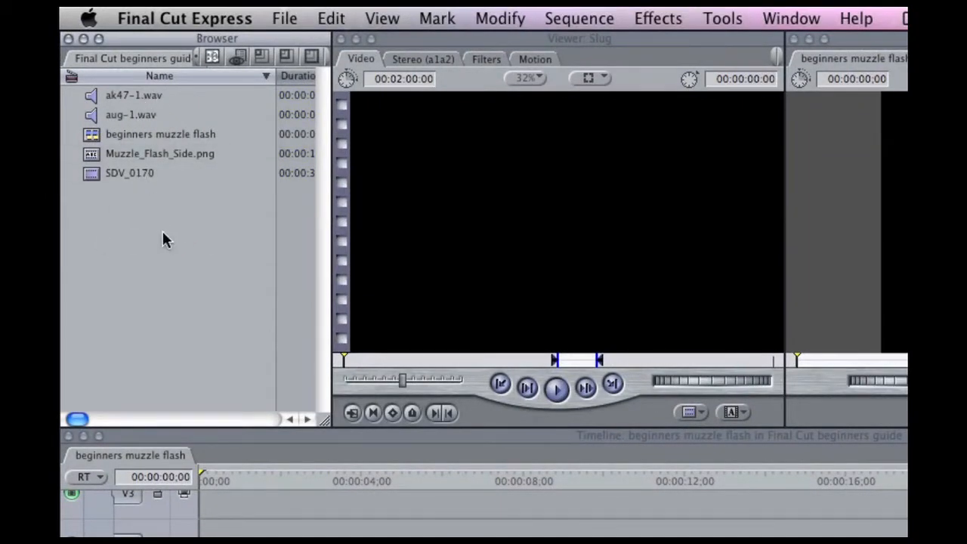
mouse_move(139, 86)
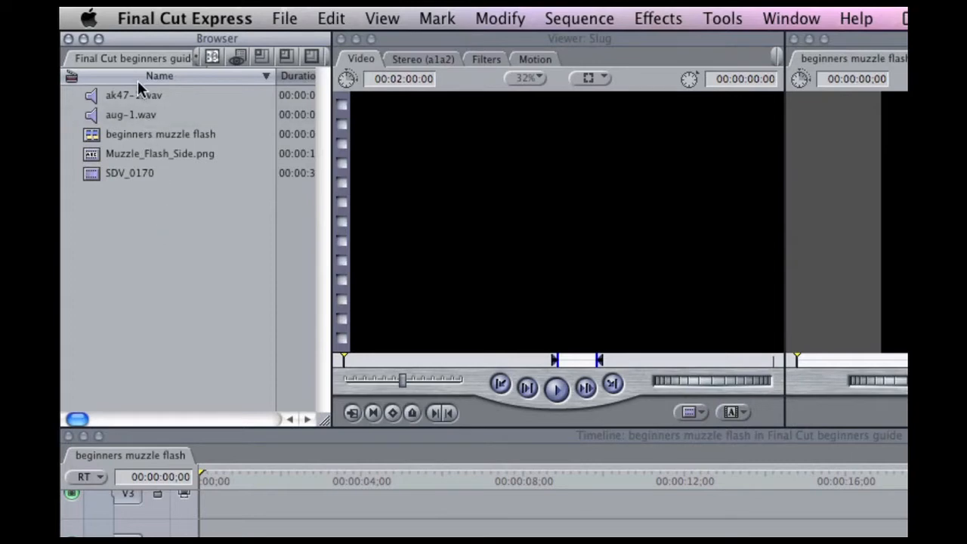
mouse_move(234, 98)
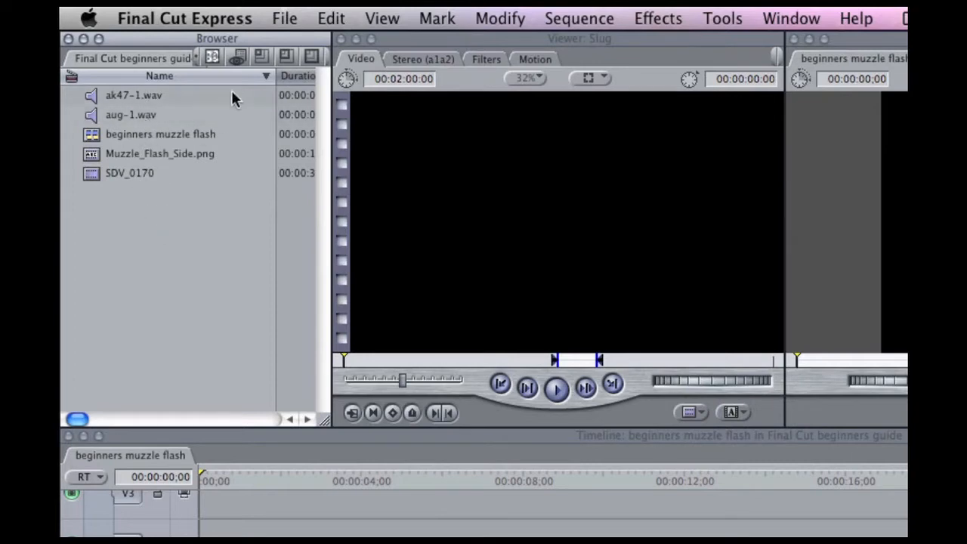
mouse_move(285, 31)
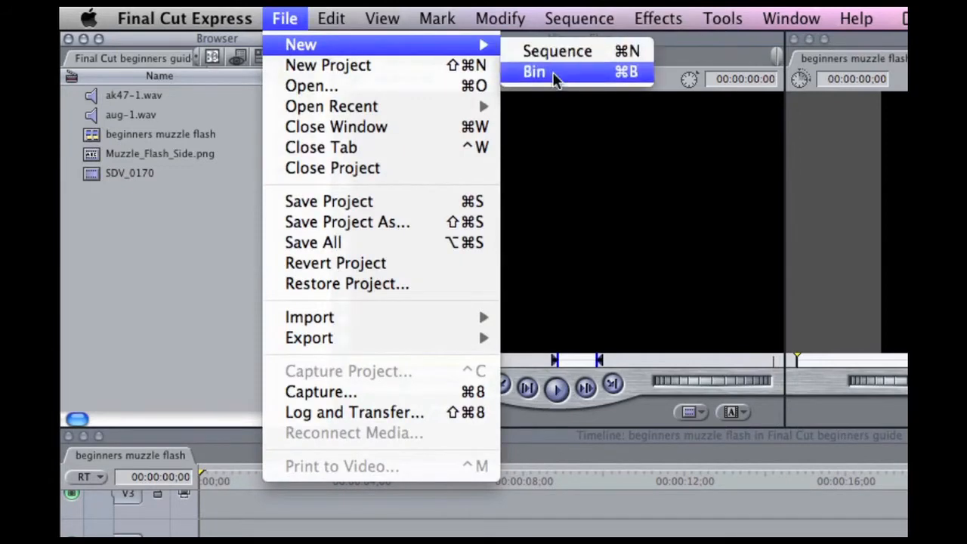
Create a 'sound effects' bin holding ak47-1.wav and aug-1.wav and expand it.
click(533, 71)
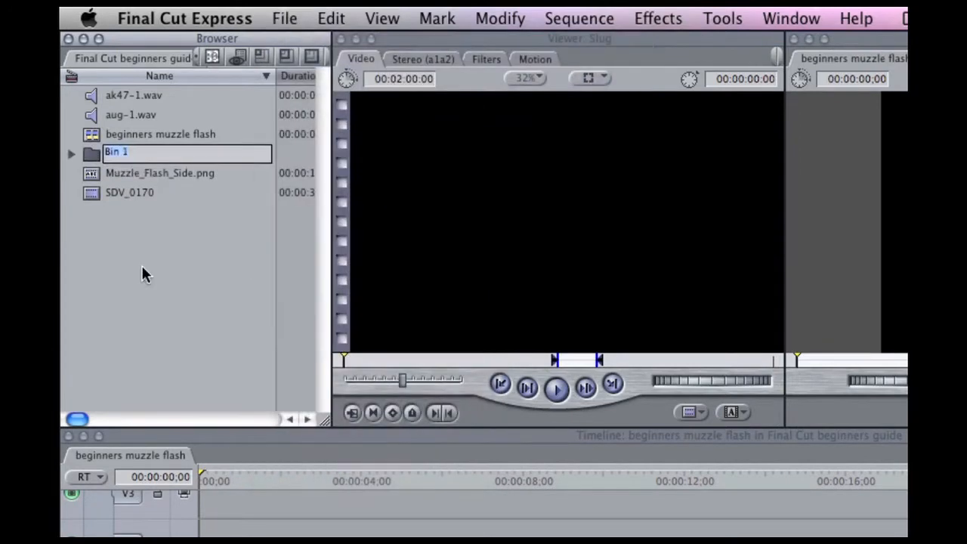
text(sound)
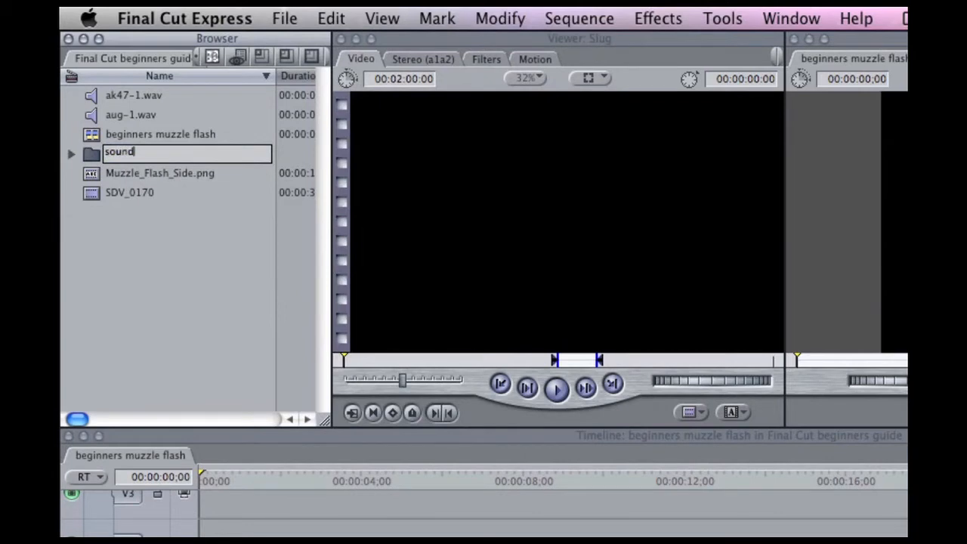
text(effects)
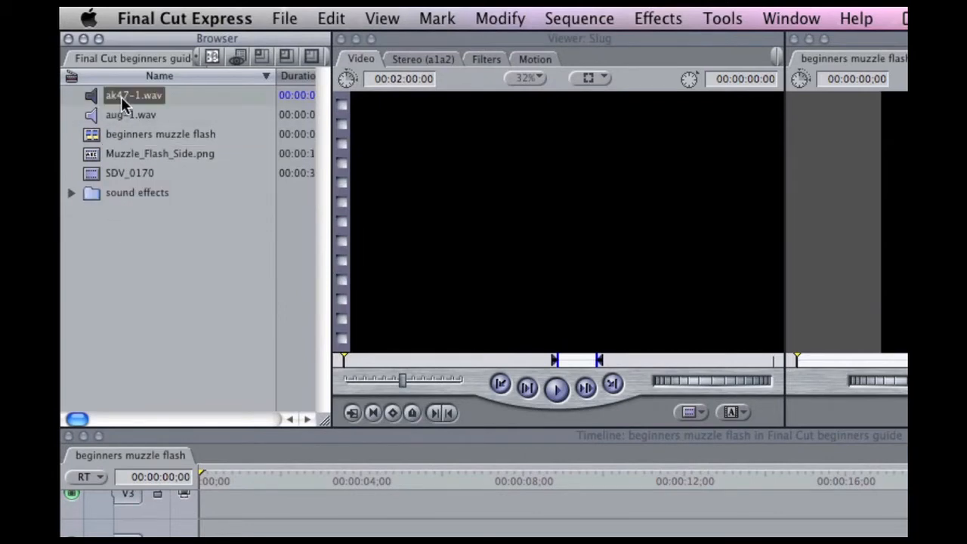
click(130, 115)
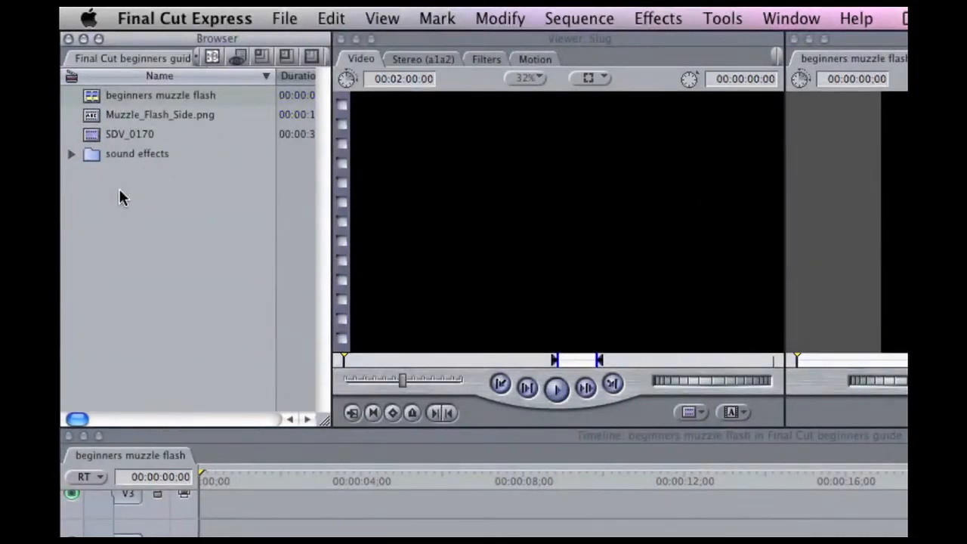
click(69, 154)
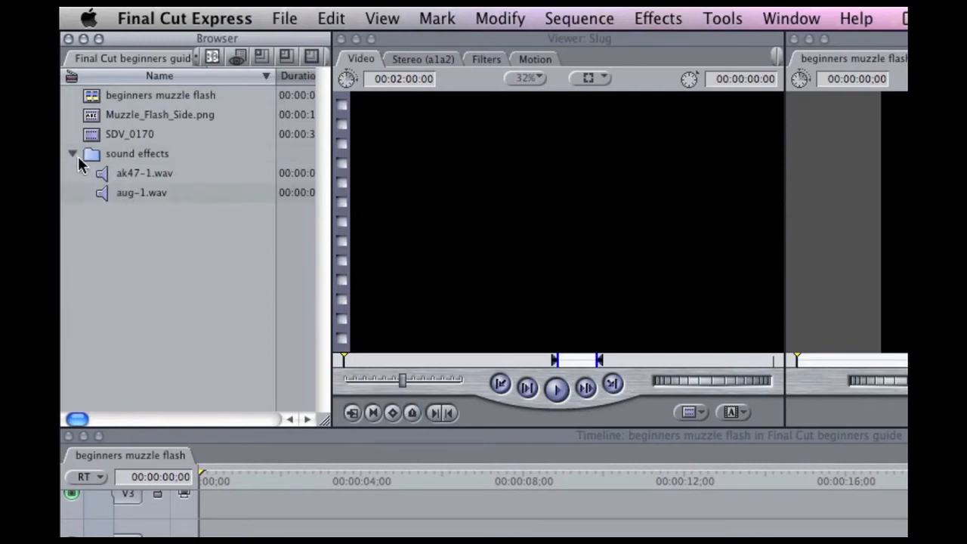
mouse_move(187, 253)
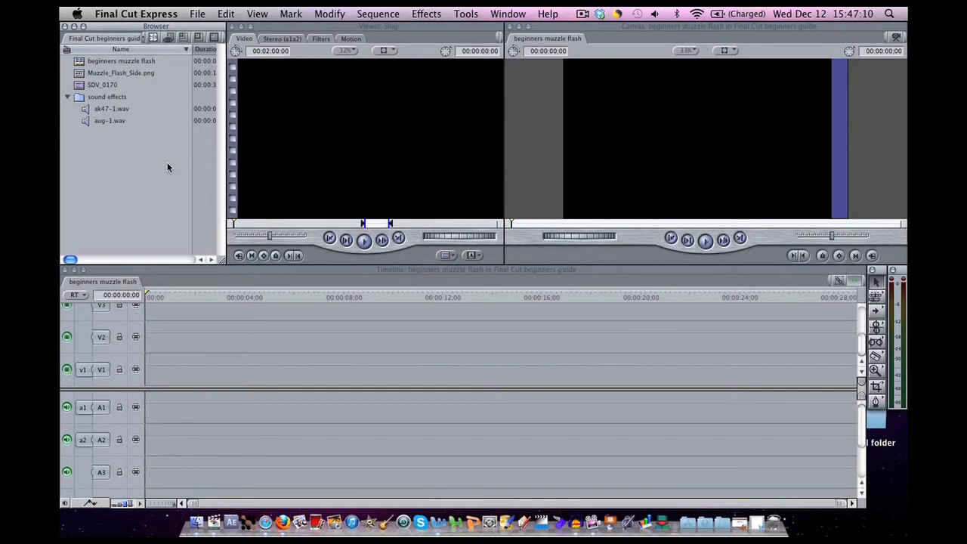
mouse_move(79, 89)
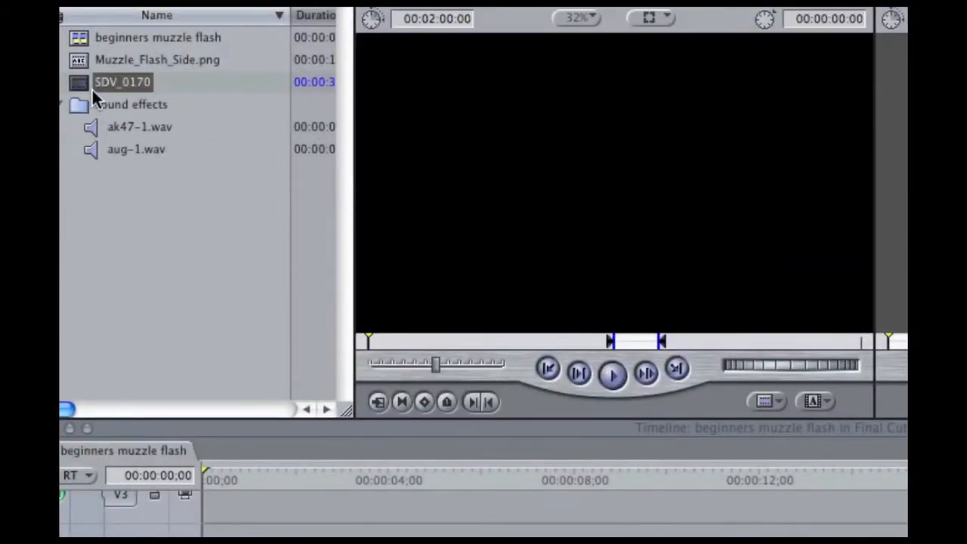
Load the SDV_0170 gun clip in the Viewer and play it through once.
double_click(121, 81)
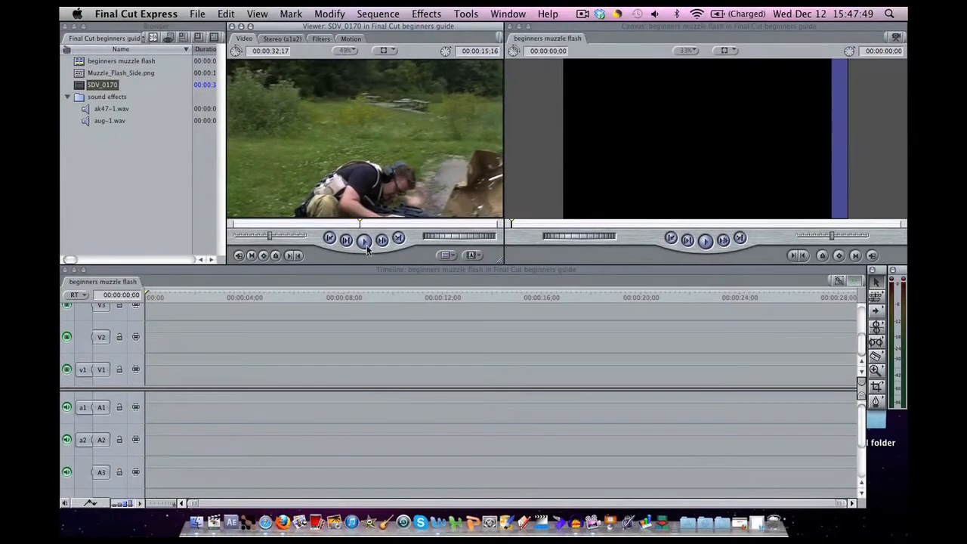
mouse_move(365, 239)
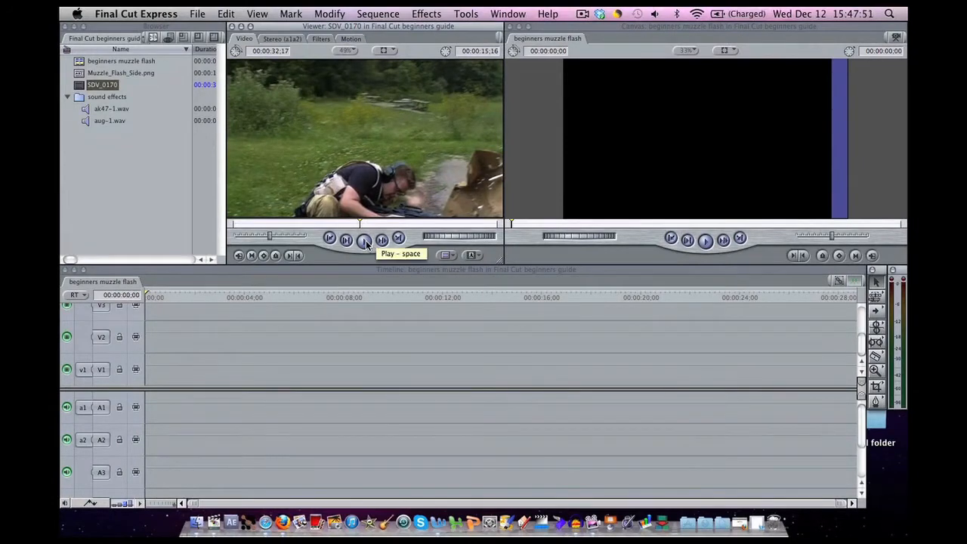
click(365, 239)
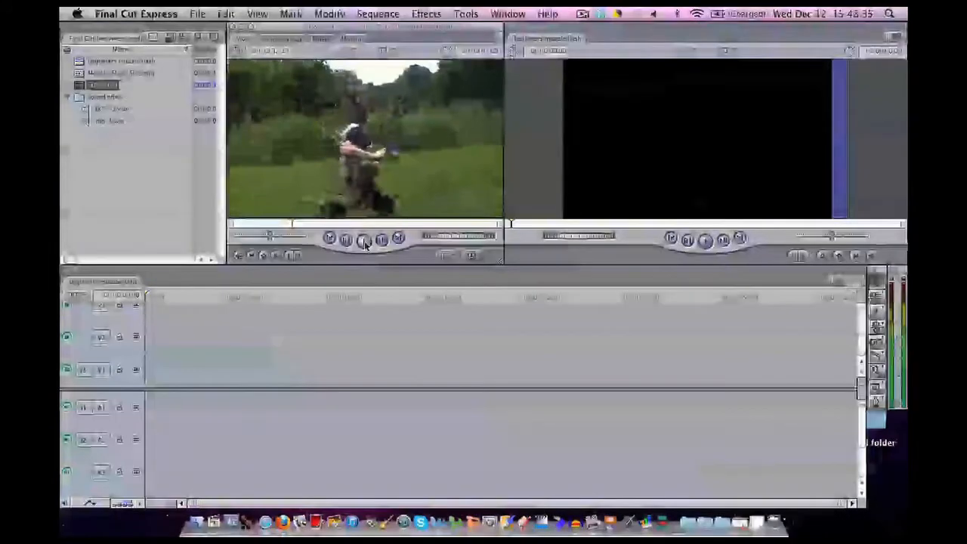
click(362, 239)
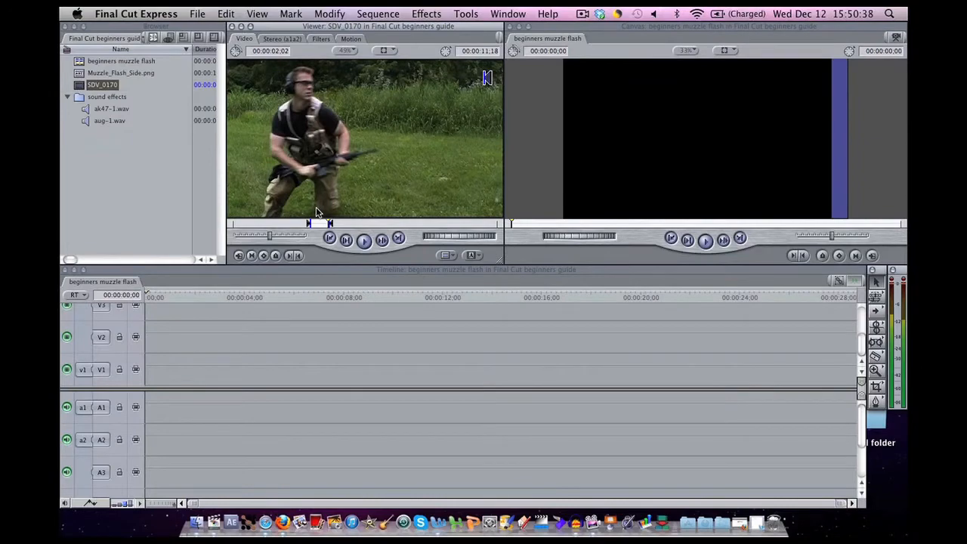
mouse_move(321, 225)
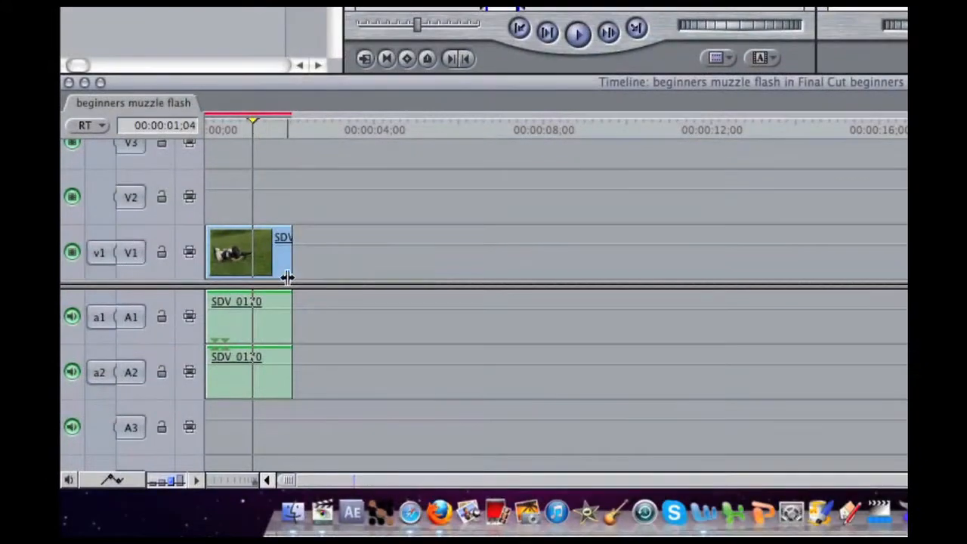
mouse_move(272, 329)
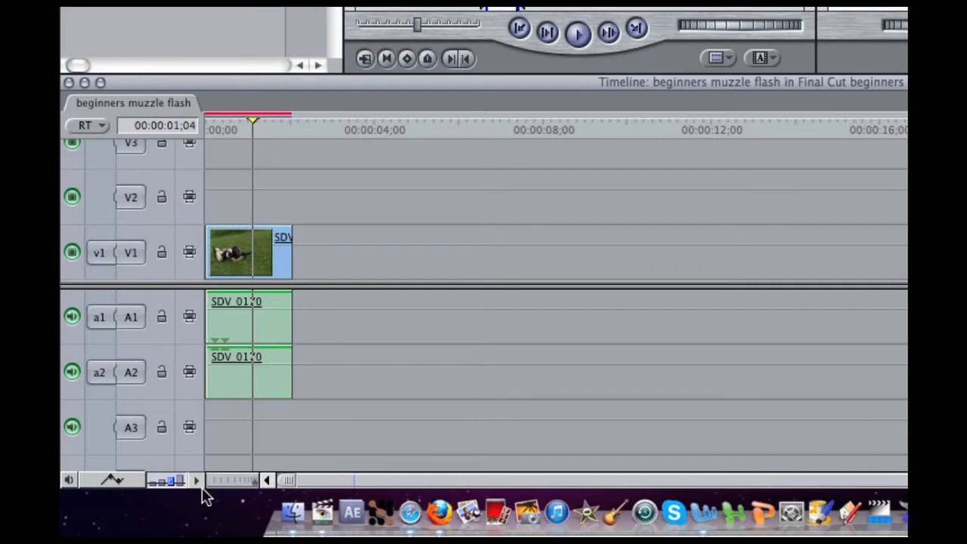
mouse_move(198, 483)
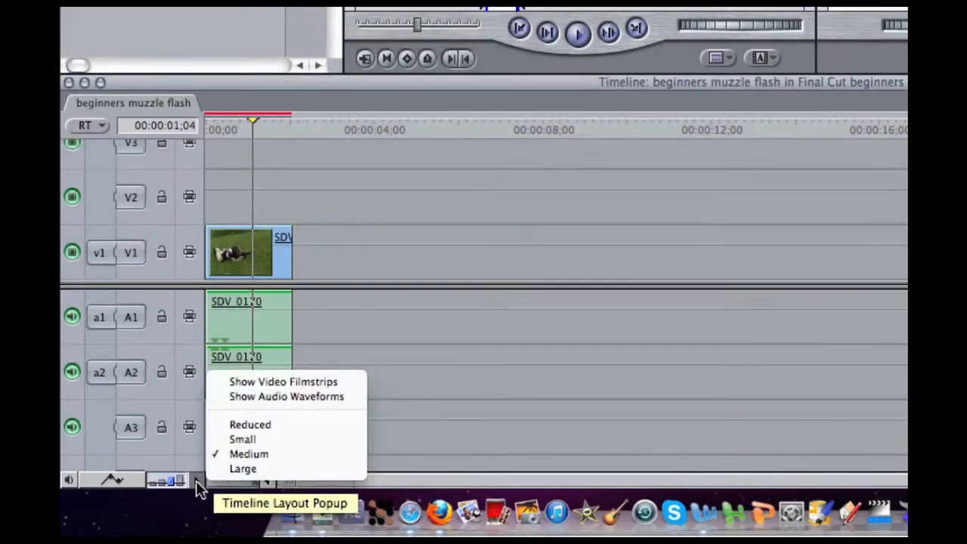
mouse_move(285, 395)
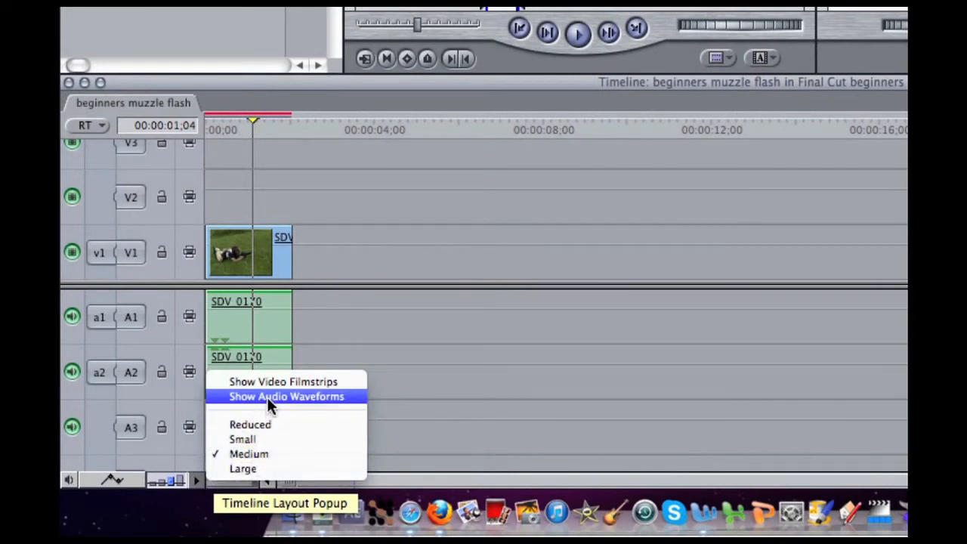
Show audio waveforms on the SDV_0170 audio tracks in the timeline.
click(287, 396)
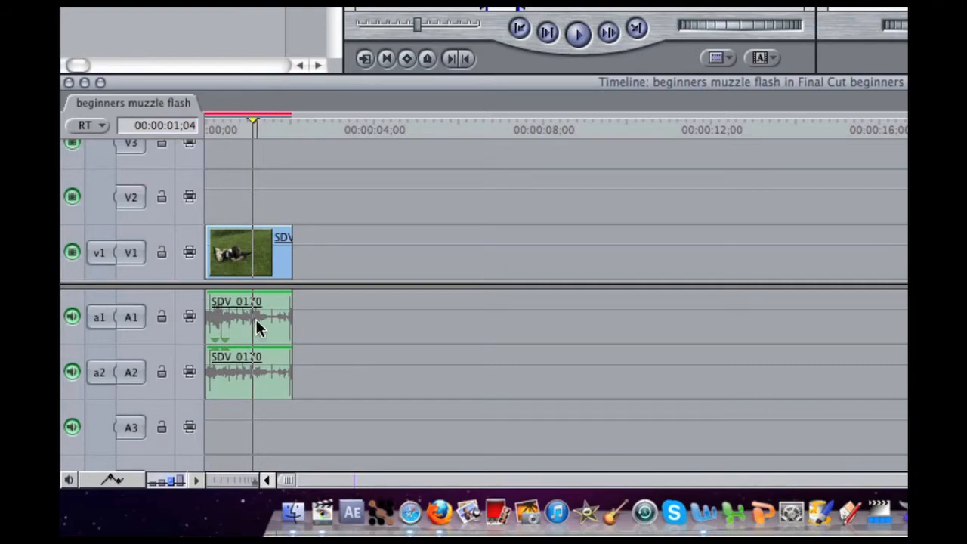
mouse_move(308, 325)
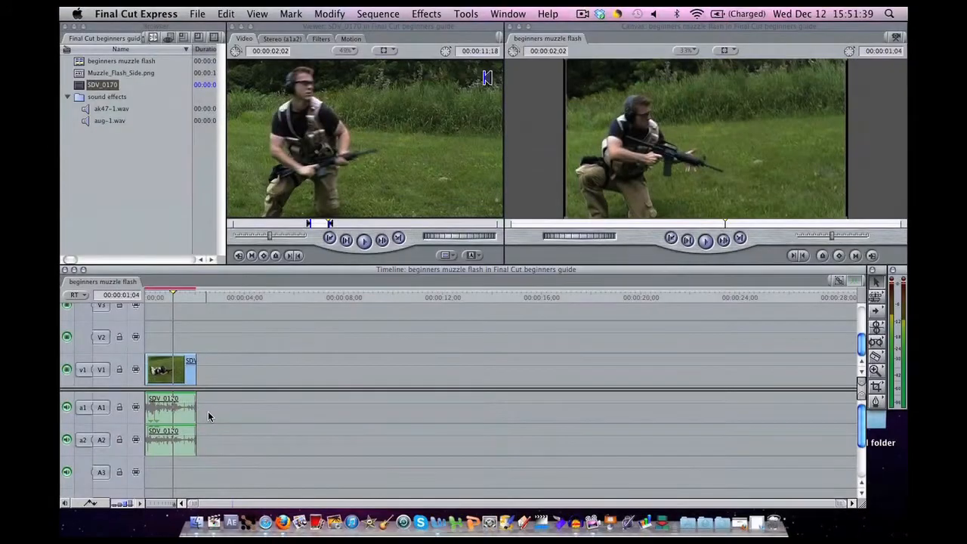
mouse_move(246, 408)
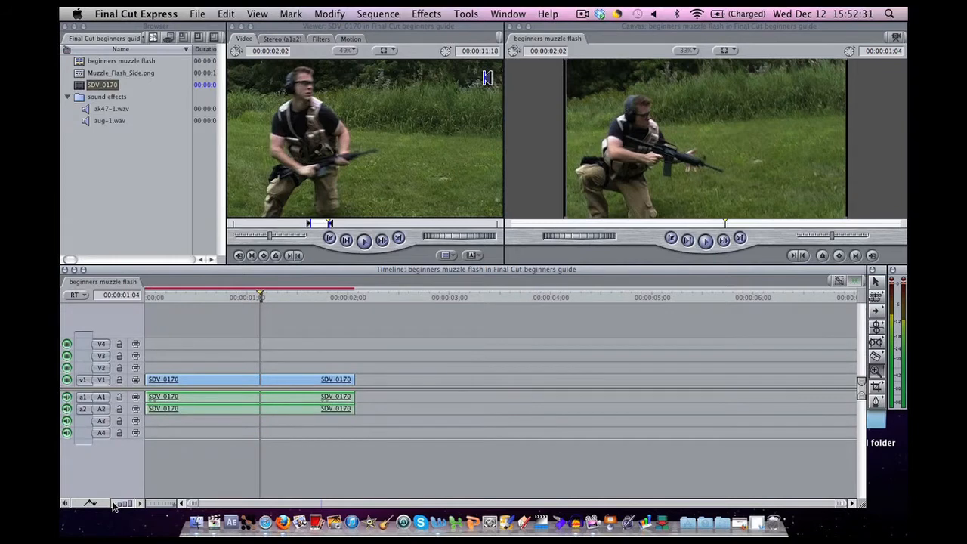
Make the sequence tracks taller so the SDV_0170 clip fills the timeline.
click(118, 502)
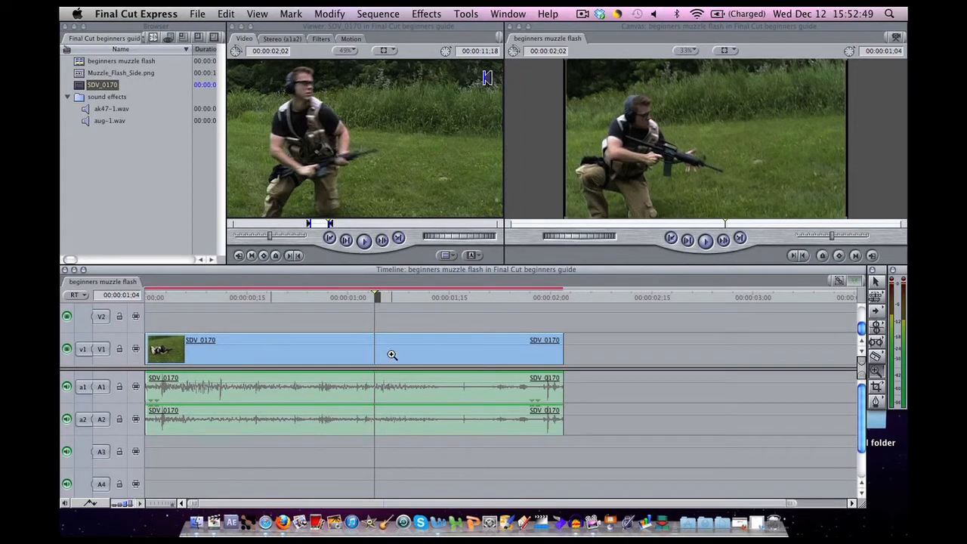
mouse_move(283, 367)
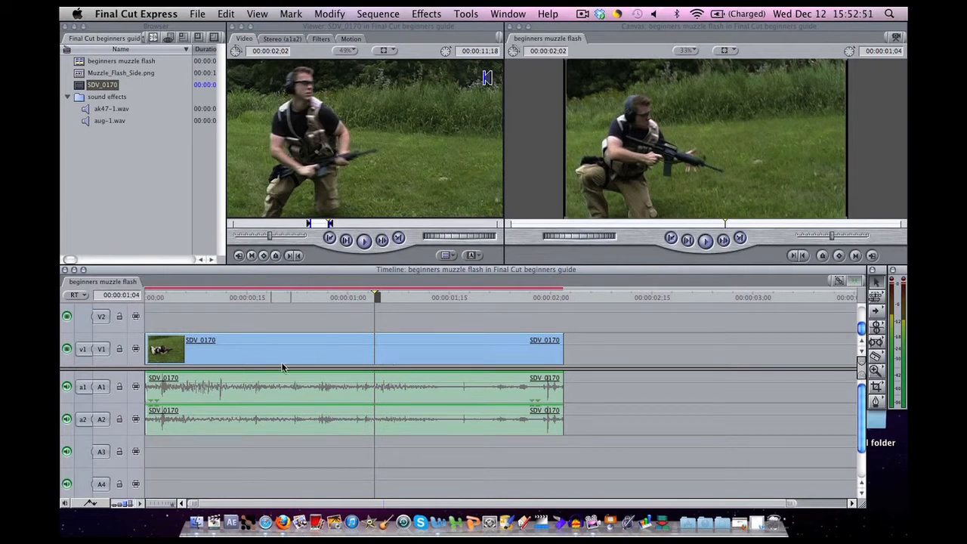
mouse_move(626, 353)
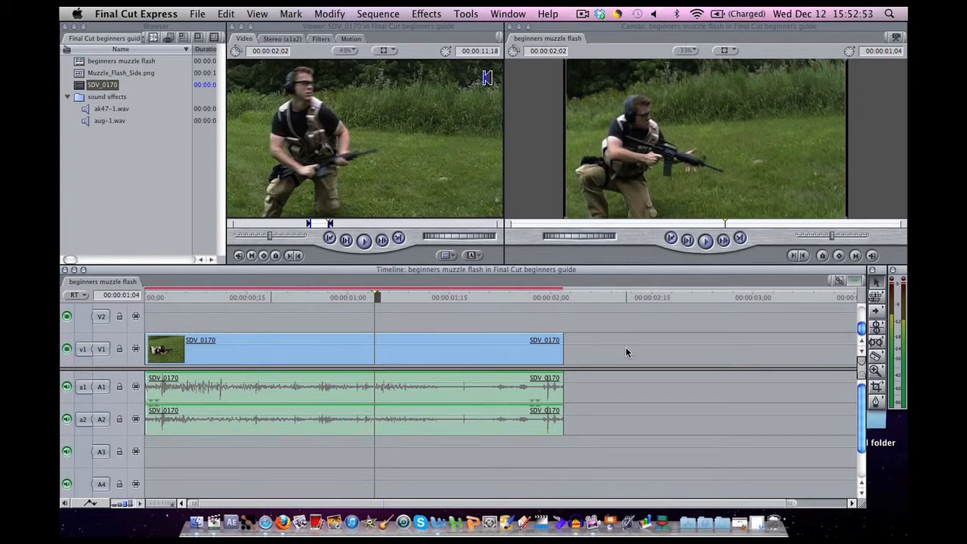
Play the gun-firing sequence in the Canvas twice, then render it with Sequence > Render All.
click(704, 239)
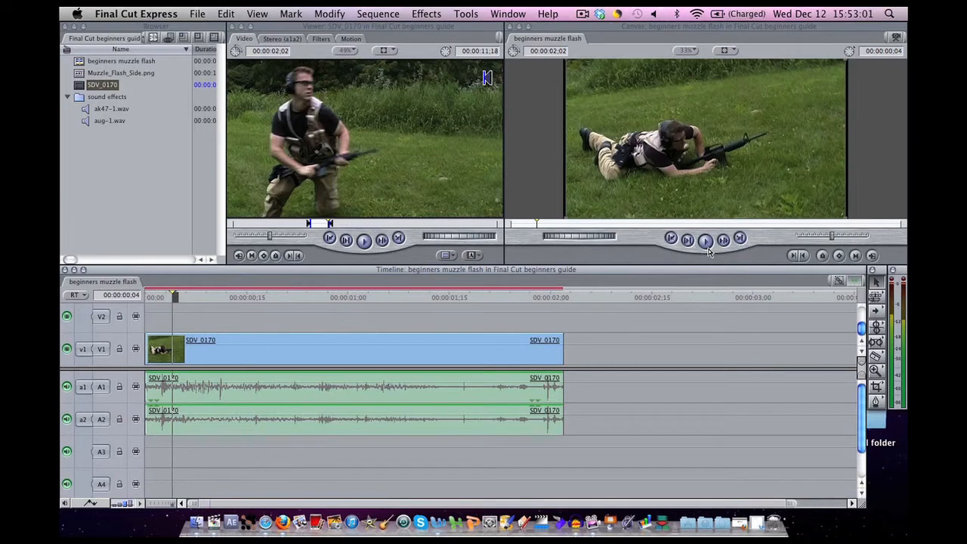
click(703, 238)
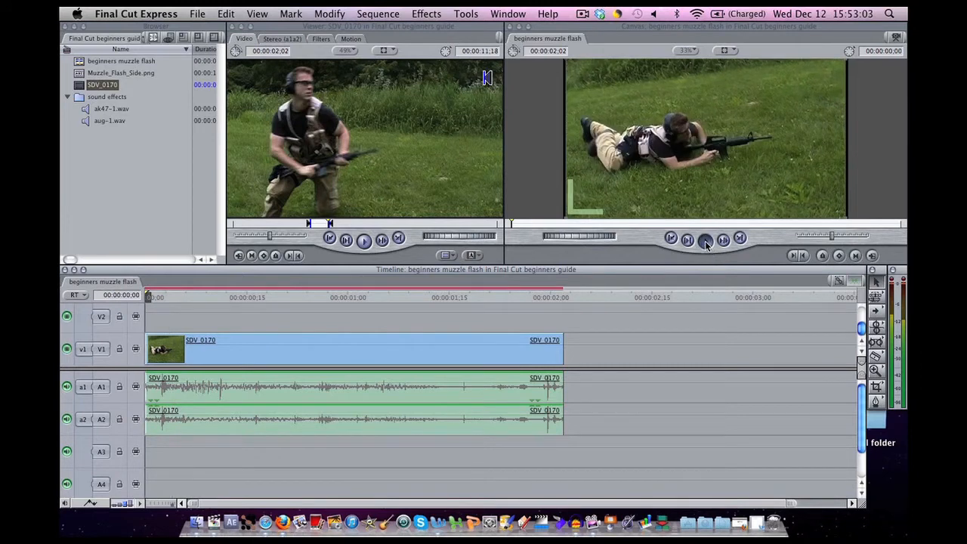
click(703, 239)
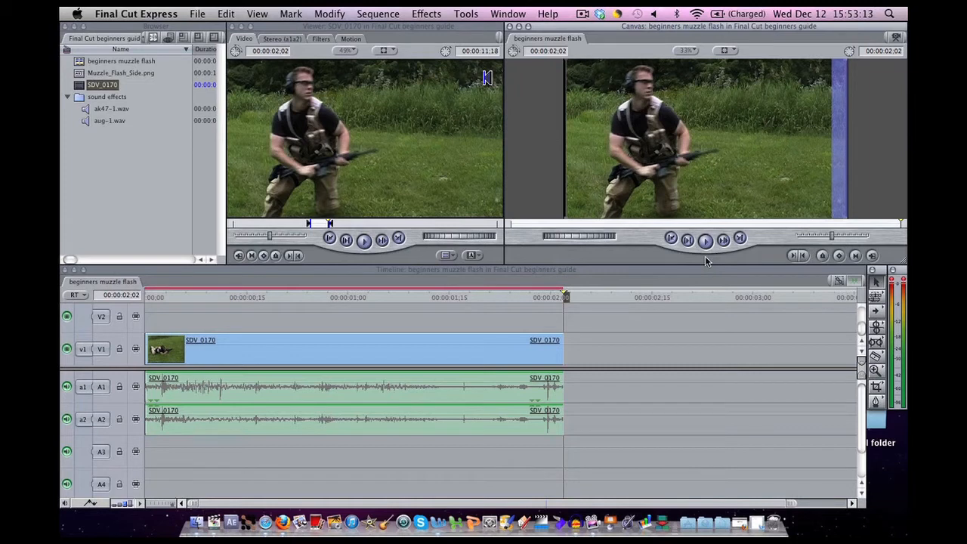
mouse_move(435, 273)
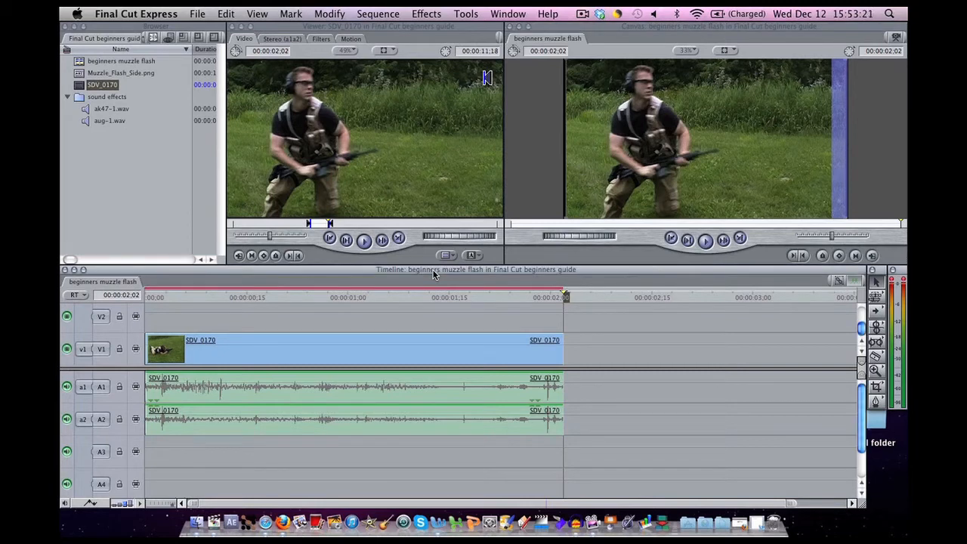
click(377, 14)
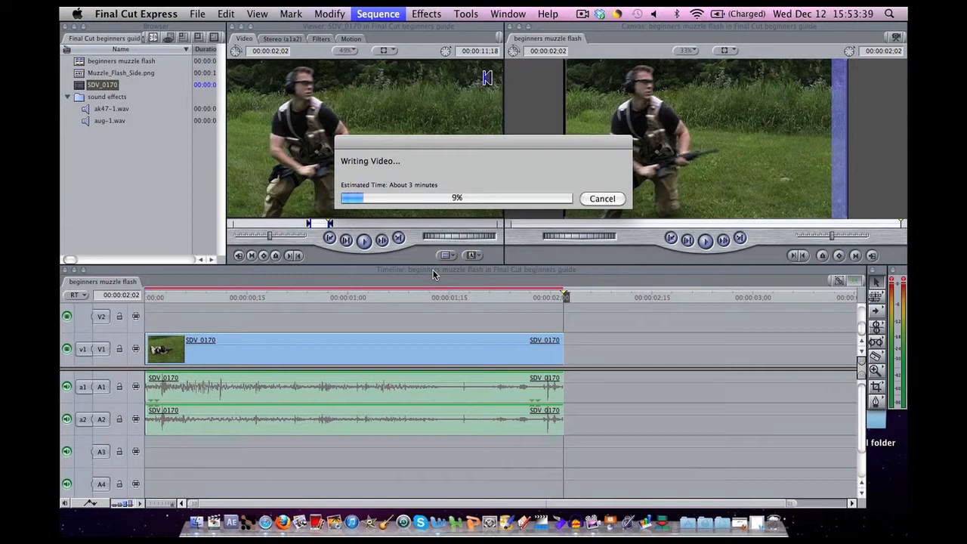
In Finder, navigate Home > Documents > Final Cut Express Documents > Render Files and return to the editor.
key(f9)
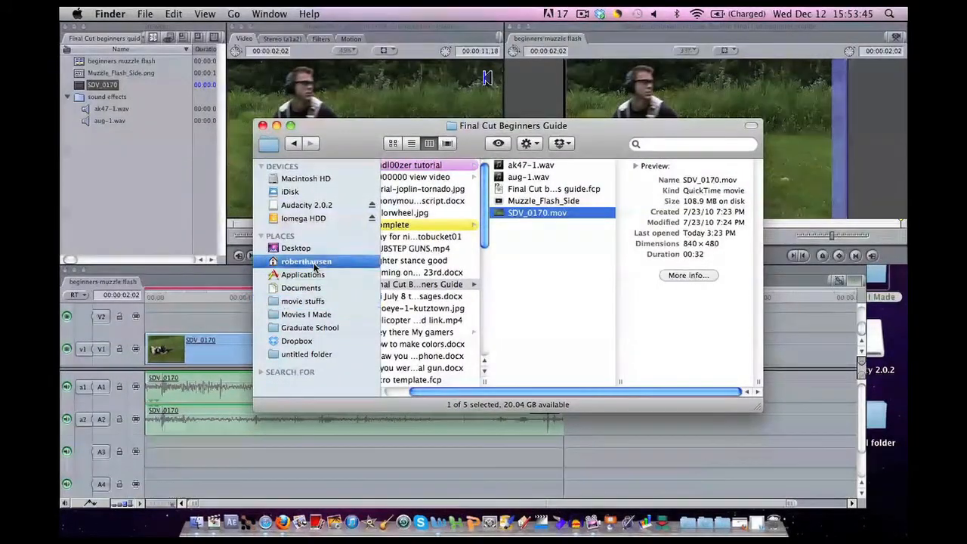
click(305, 260)
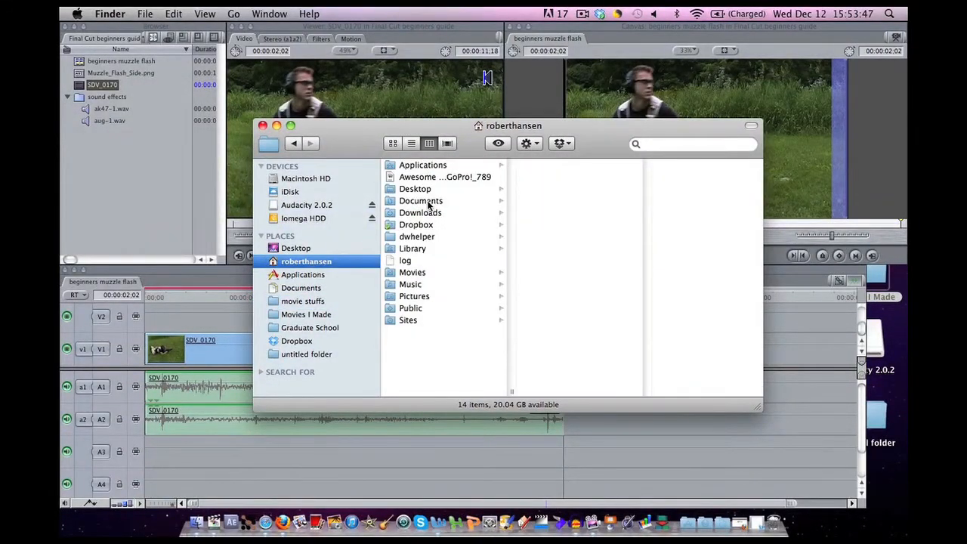
click(420, 199)
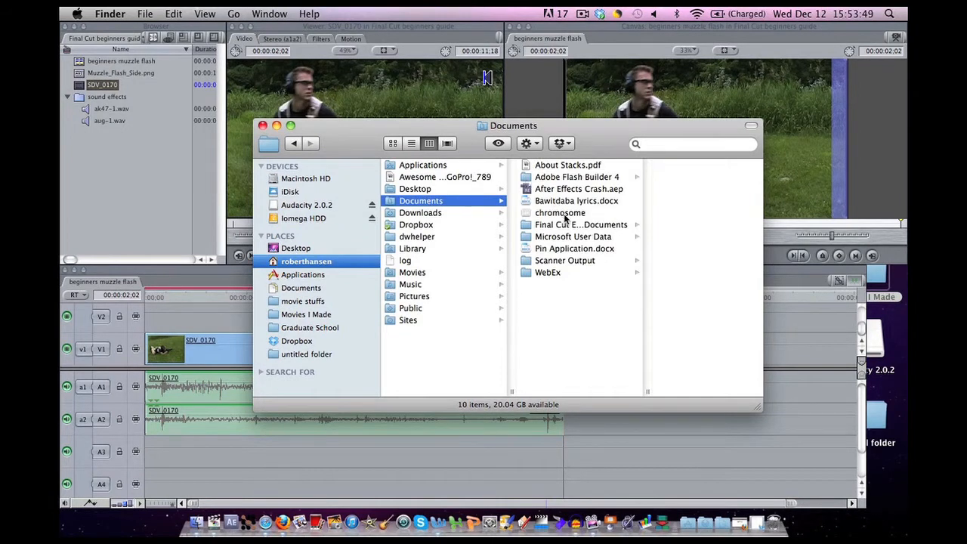
mouse_move(652, 392)
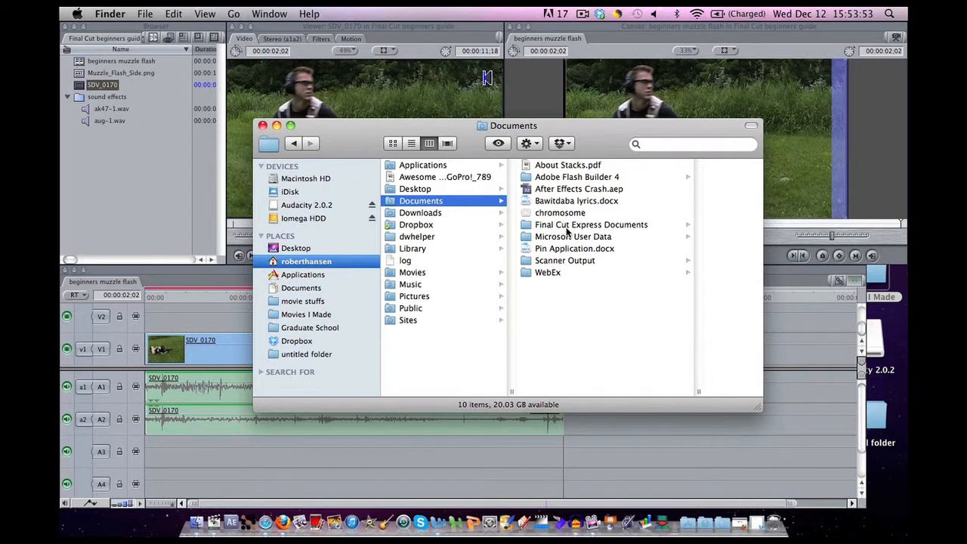
click(590, 223)
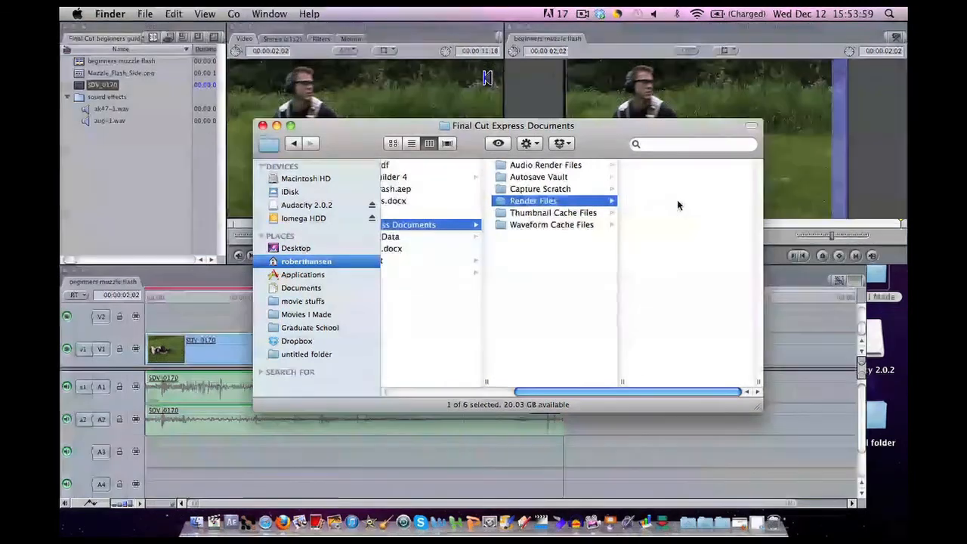
click(531, 199)
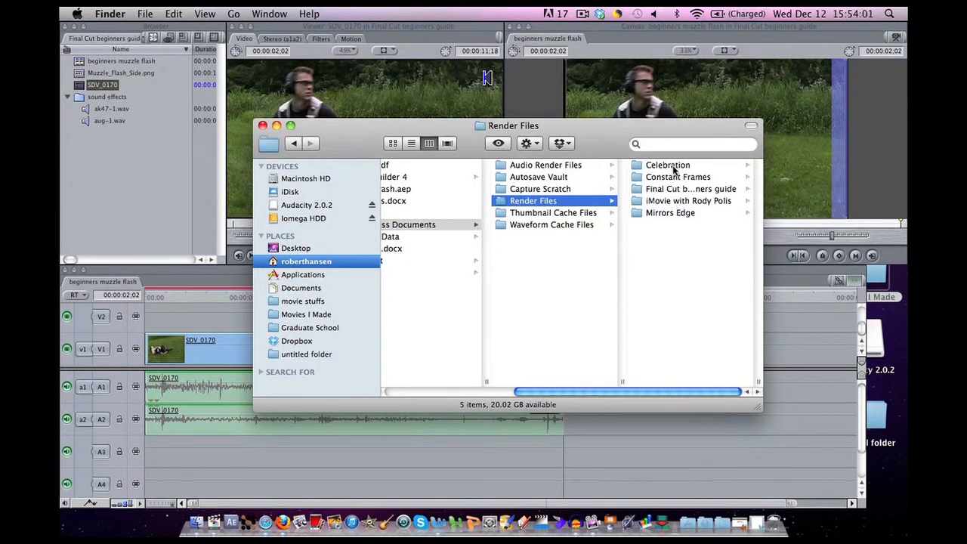
mouse_move(672, 215)
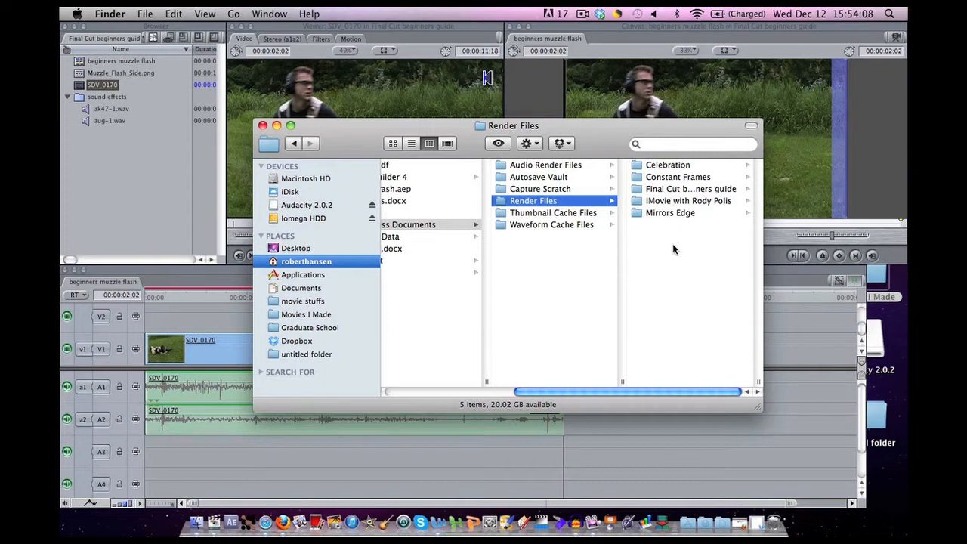
mouse_move(674, 232)
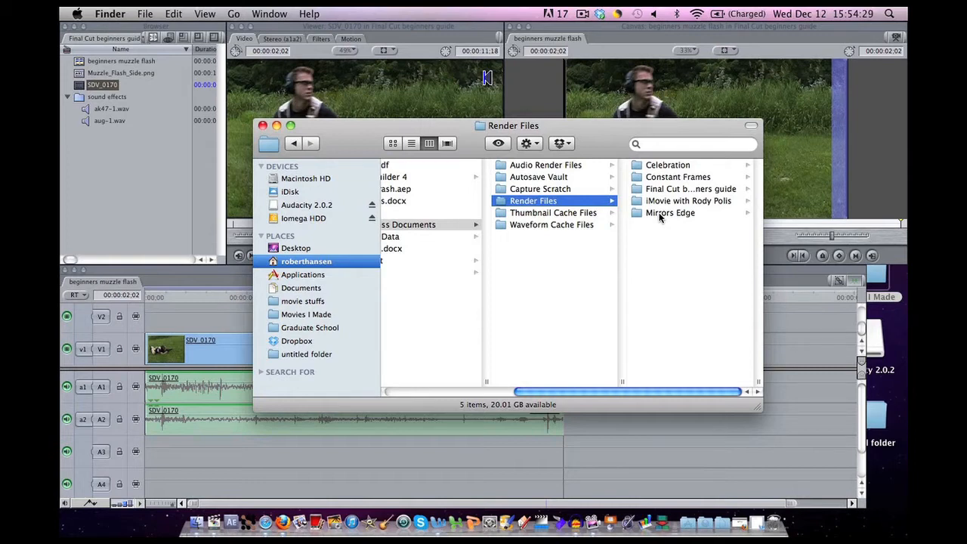
click(263, 125)
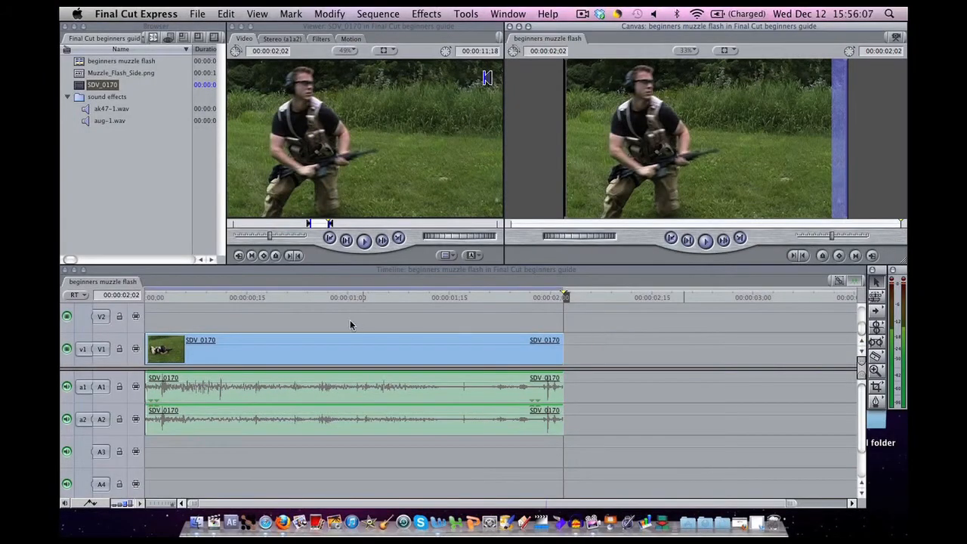
mouse_move(313, 299)
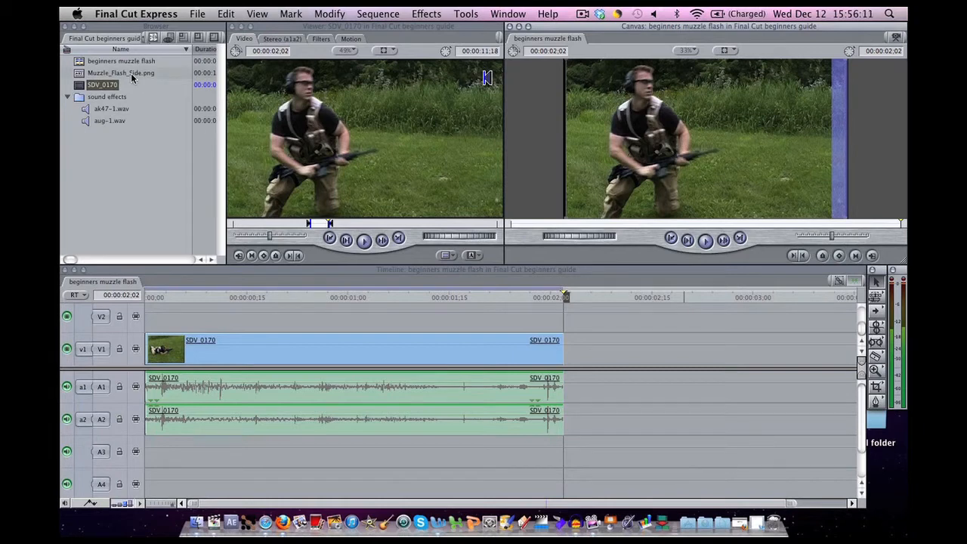
Load Muzzle_Flash_Side.png in the Viewer and cue the playhead to the moment the gun fires.
click(121, 72)
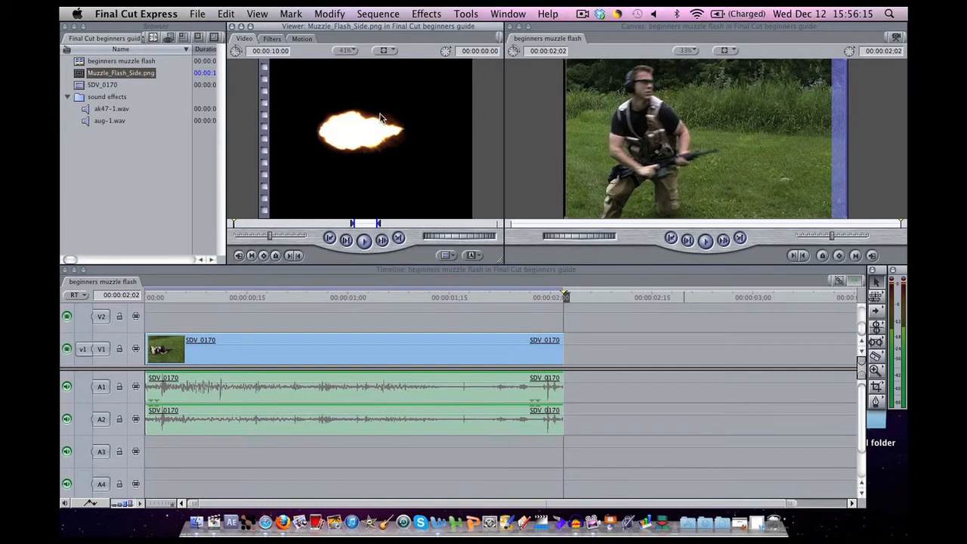
mouse_move(338, 305)
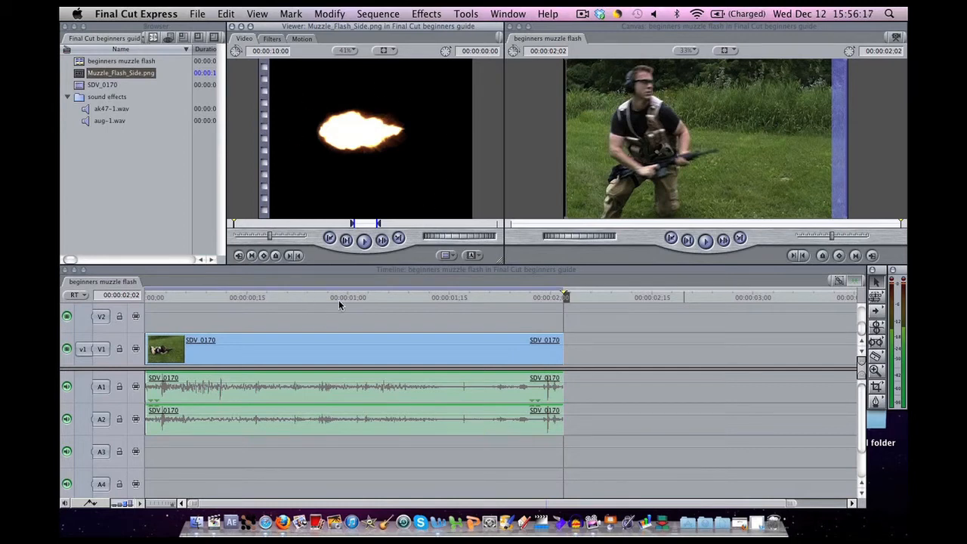
click(342, 296)
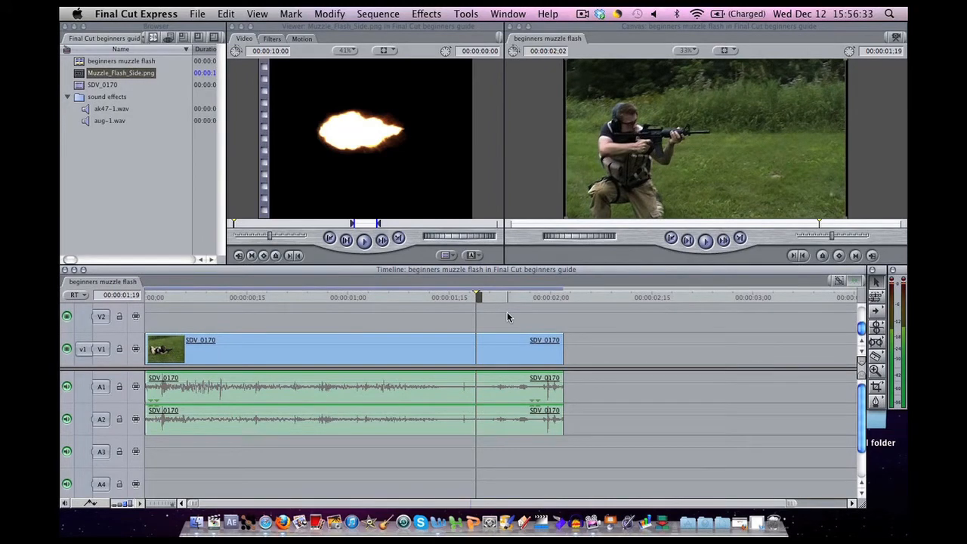
mouse_move(341, 204)
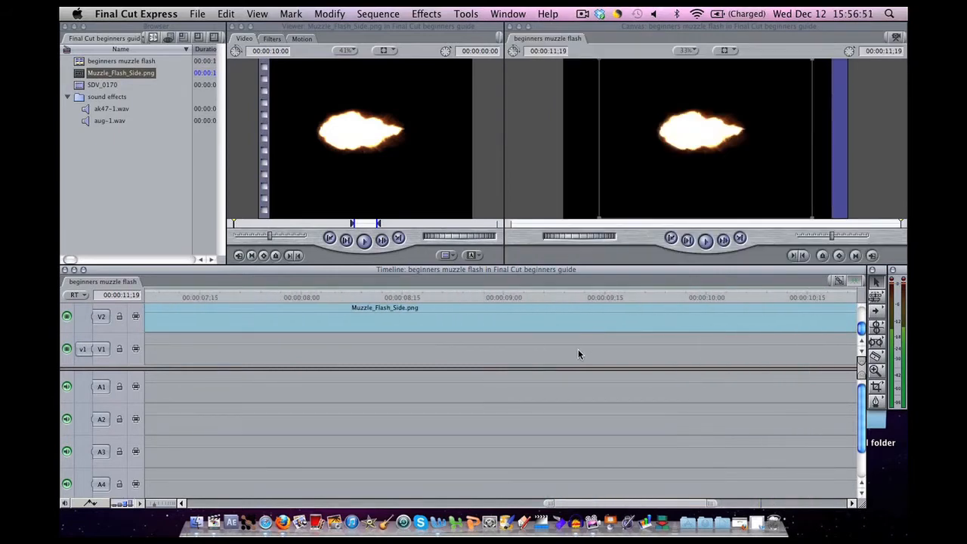
Add another video track to the sequence via the Timeline's Add Track command.
scroll(left, 3)
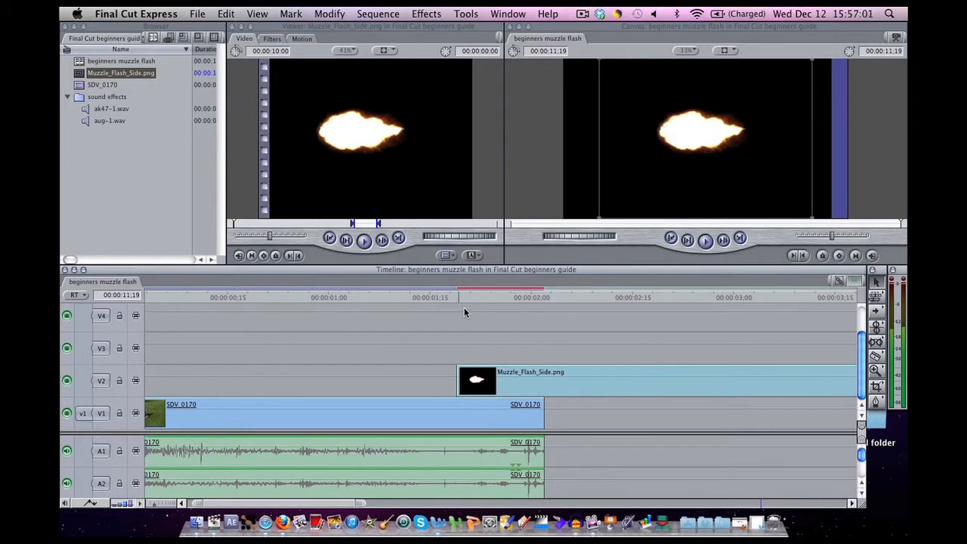
click(456, 296)
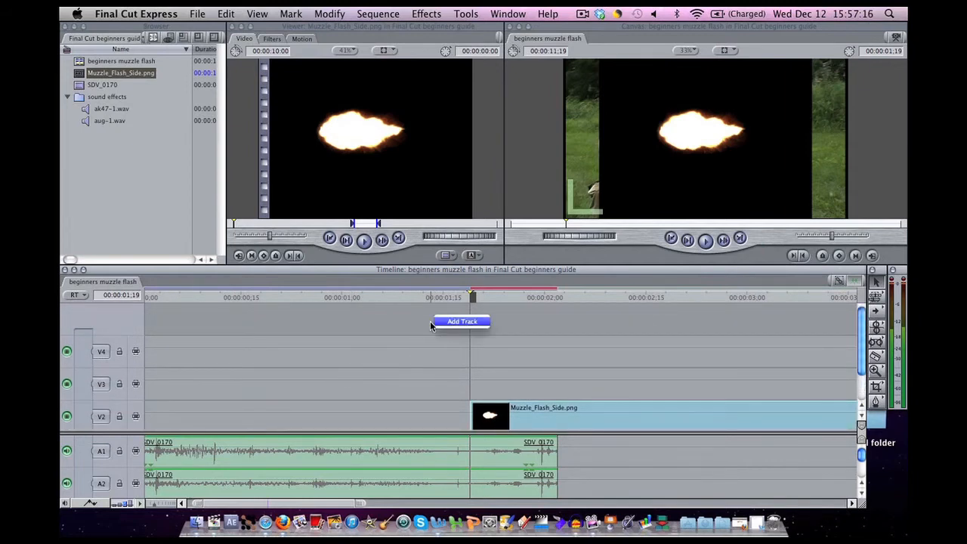
click(462, 320)
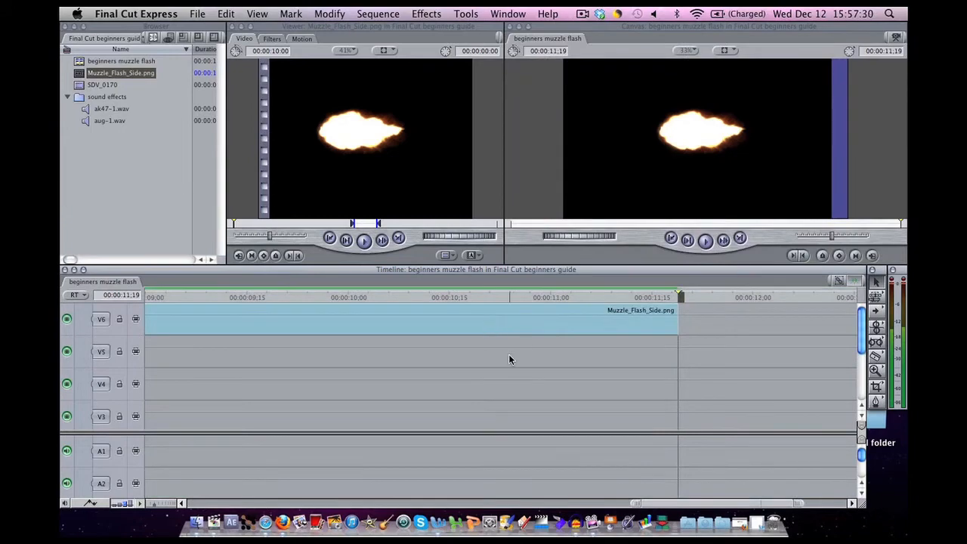
mouse_move(296, 347)
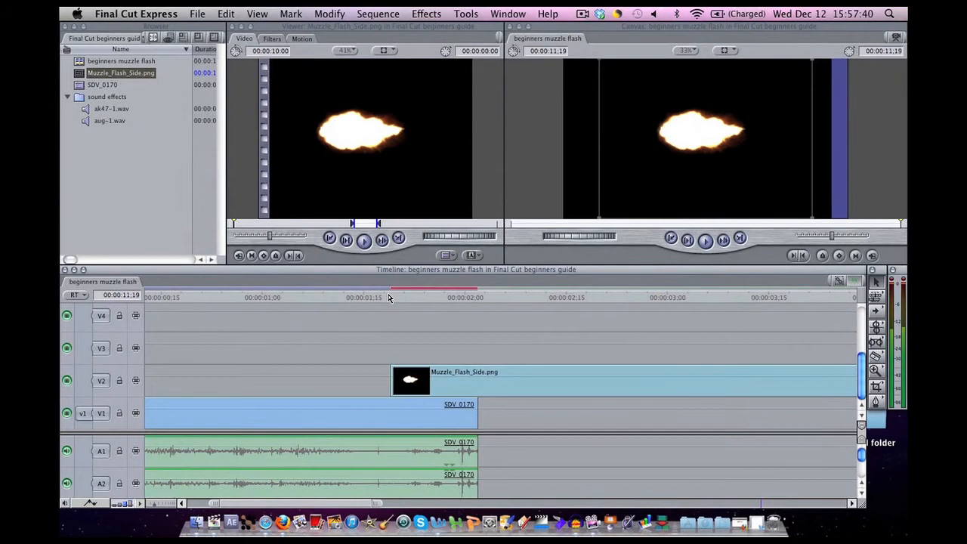
Place Muzzle_Flash_Side.png clips on V2 after SDV_0170 and remove an extra copy.
click(391, 296)
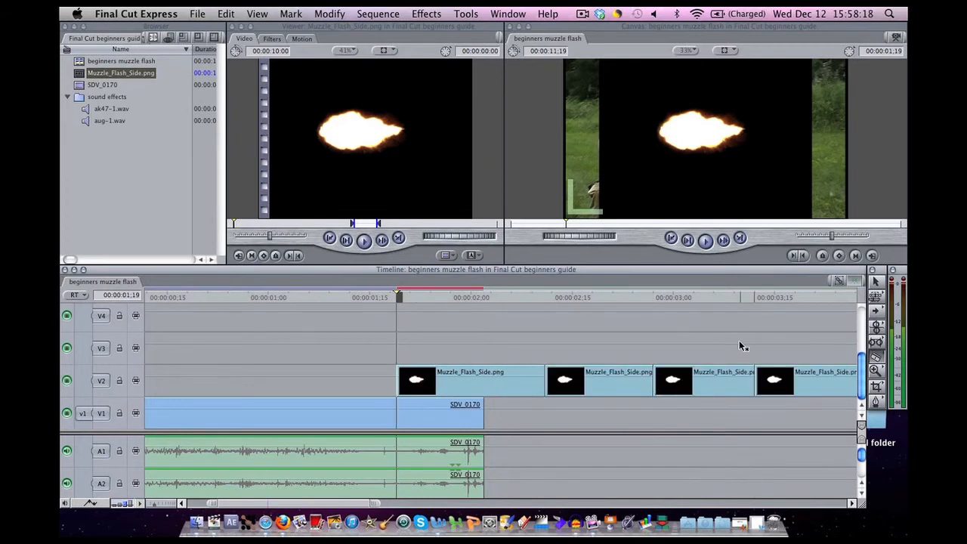
mouse_move(876, 287)
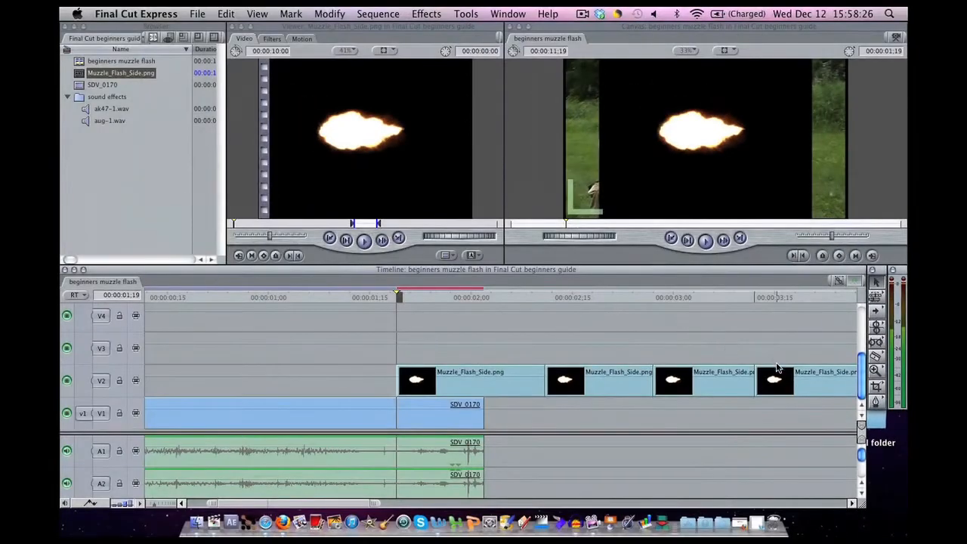
click(773, 381)
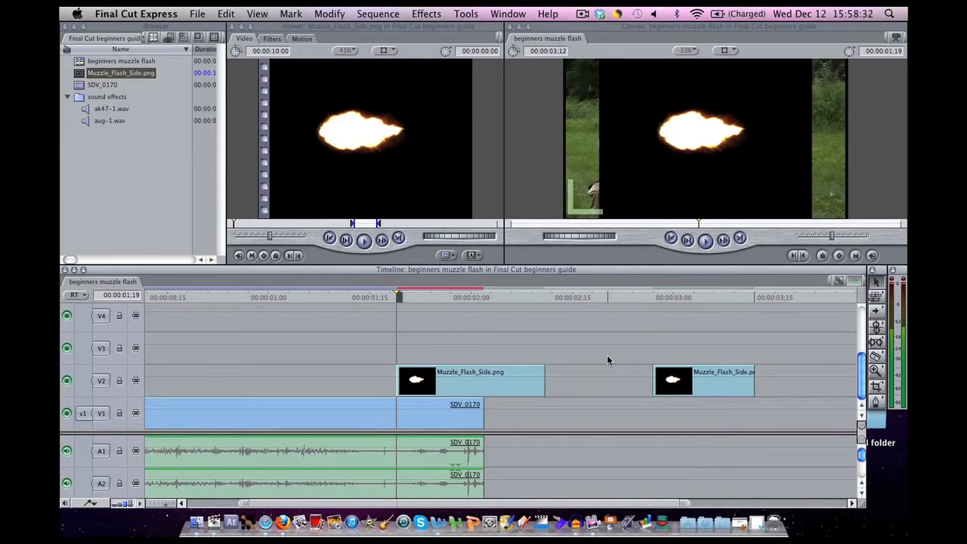
mouse_move(667, 320)
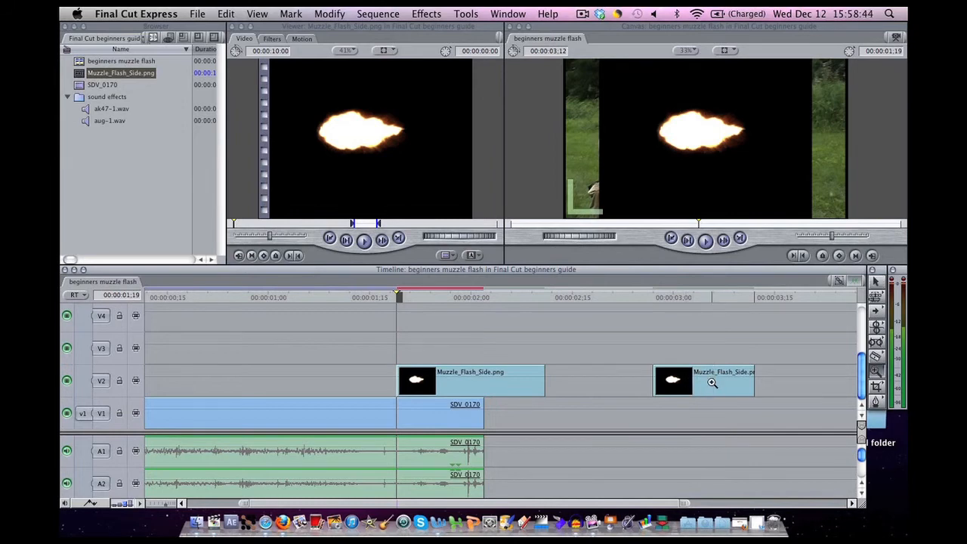
mouse_move(793, 345)
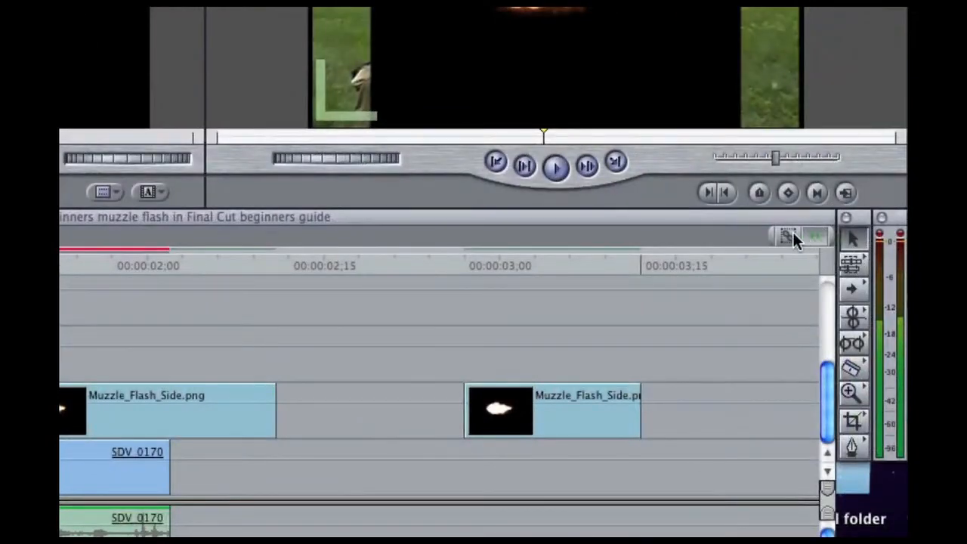
mouse_move(814, 240)
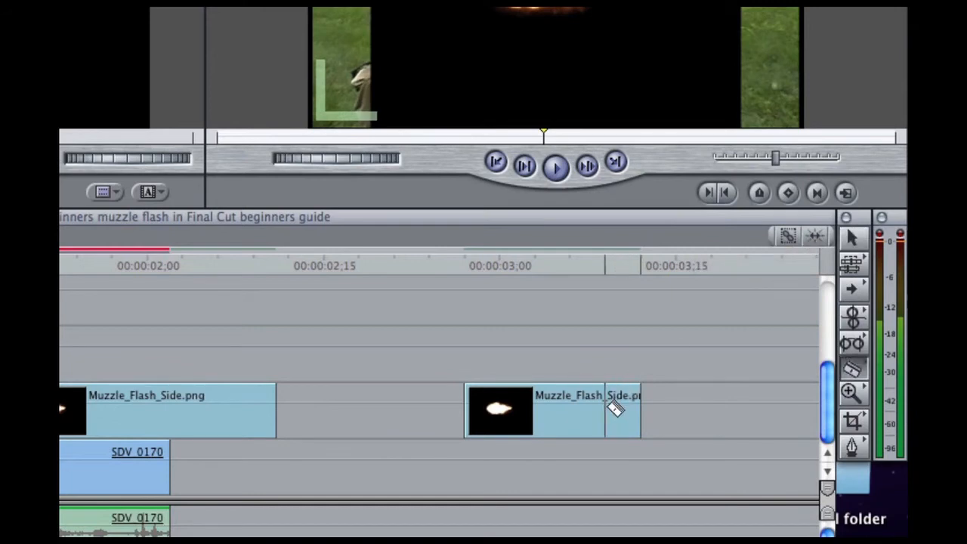
mouse_move(596, 414)
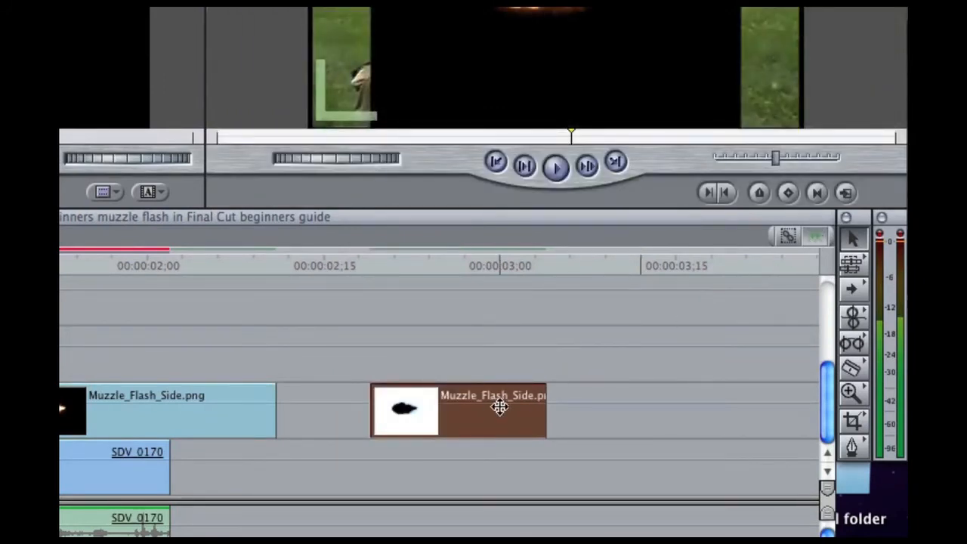
Move the second Muzzle_Flash_Side.png clip up onto V3 and settle its position there.
drag(498, 408, 598, 419)
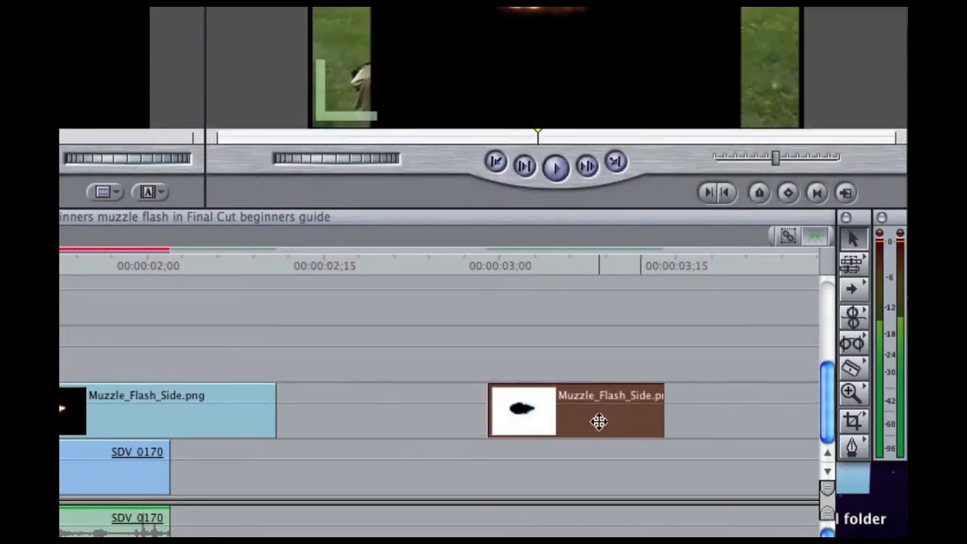
drag(597, 411, 429, 415)
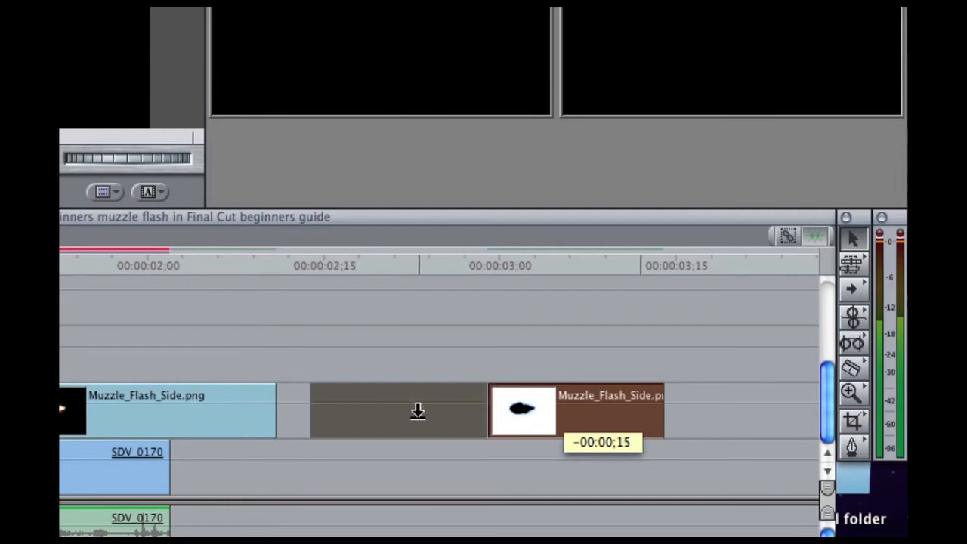
drag(417, 411, 402, 350)
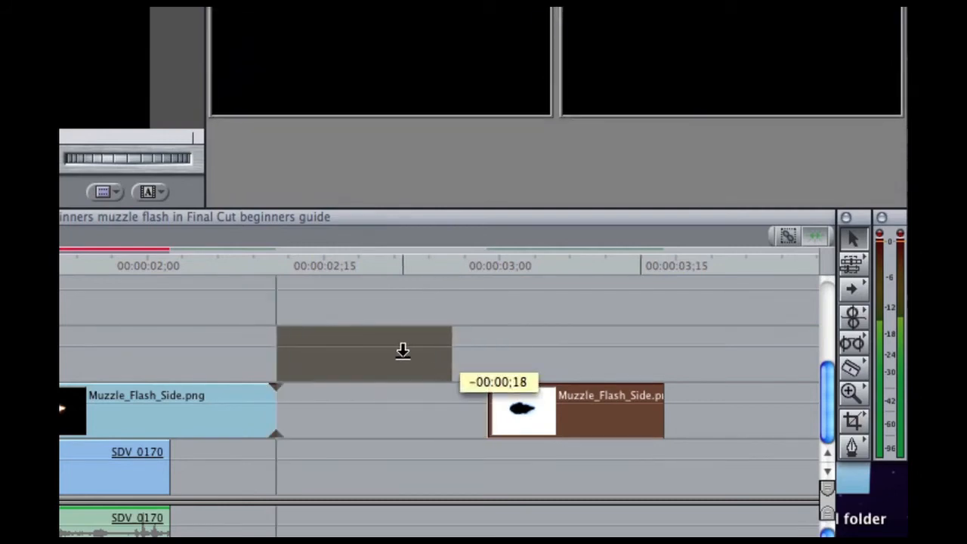
drag(402, 353, 293, 361)
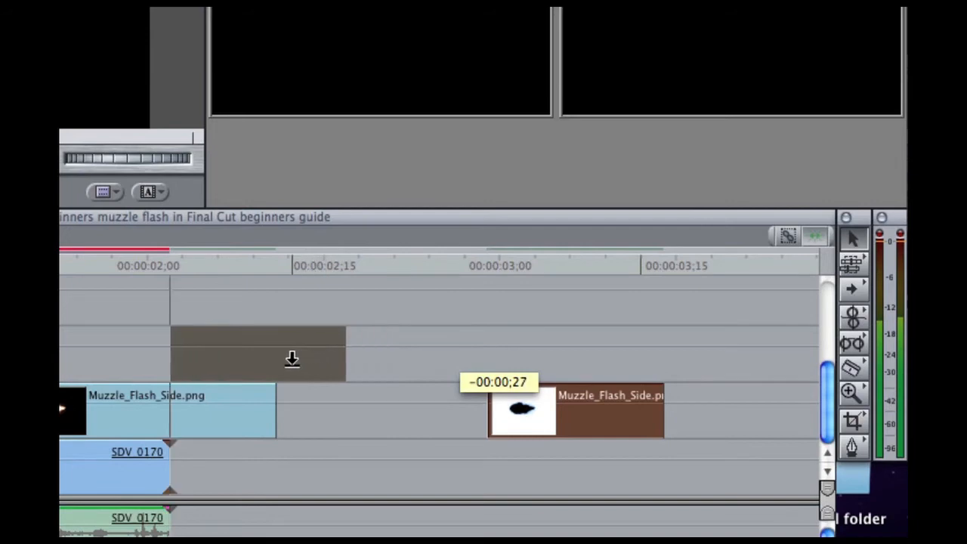
drag(293, 359, 372, 355)
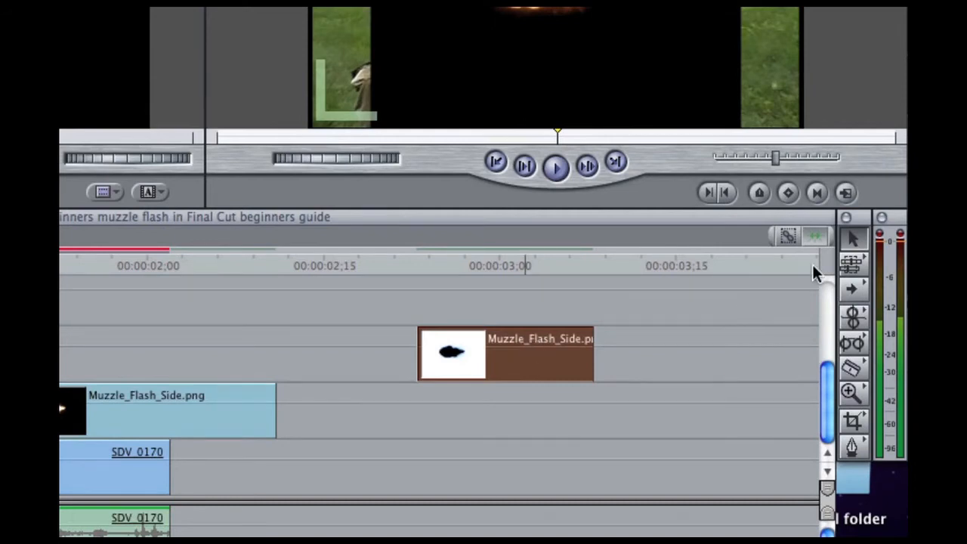
mouse_move(815, 238)
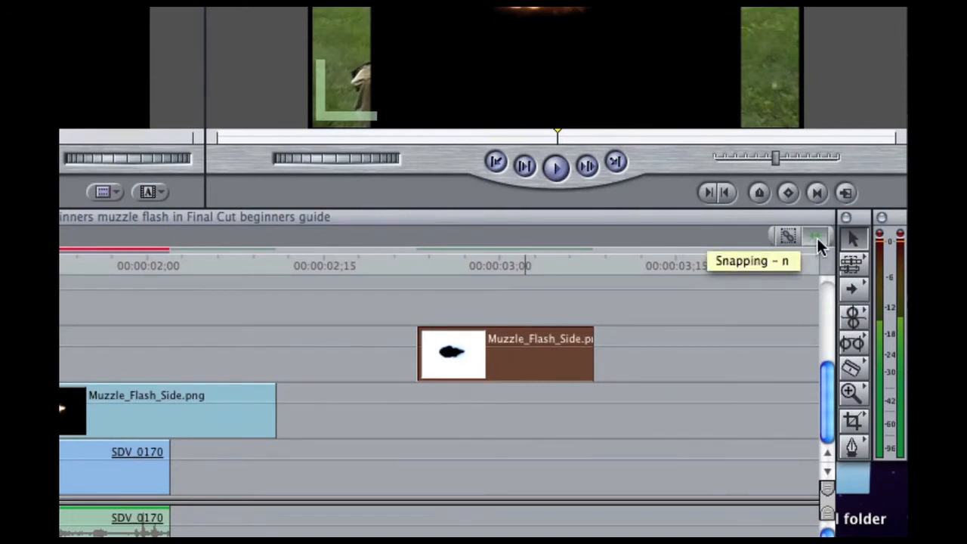
mouse_move(814, 235)
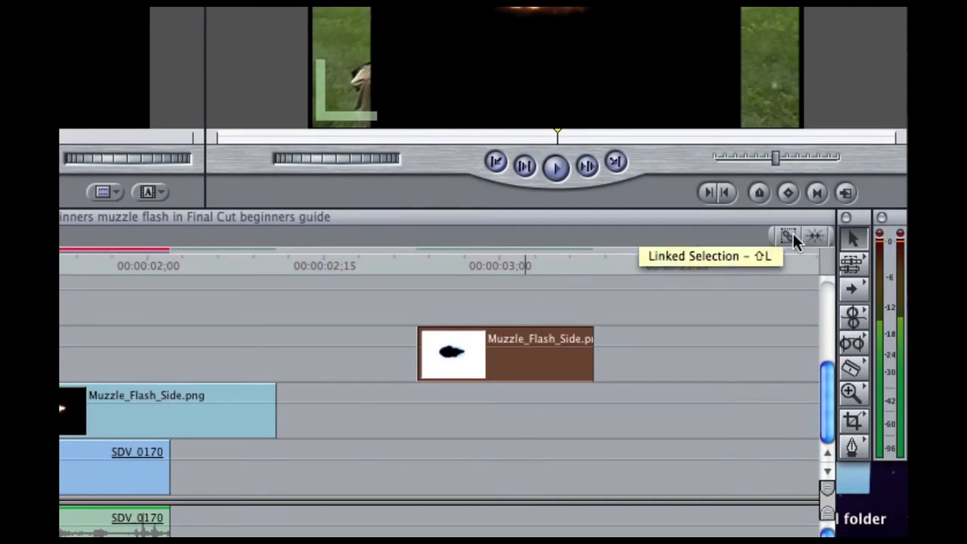
mouse_move(793, 240)
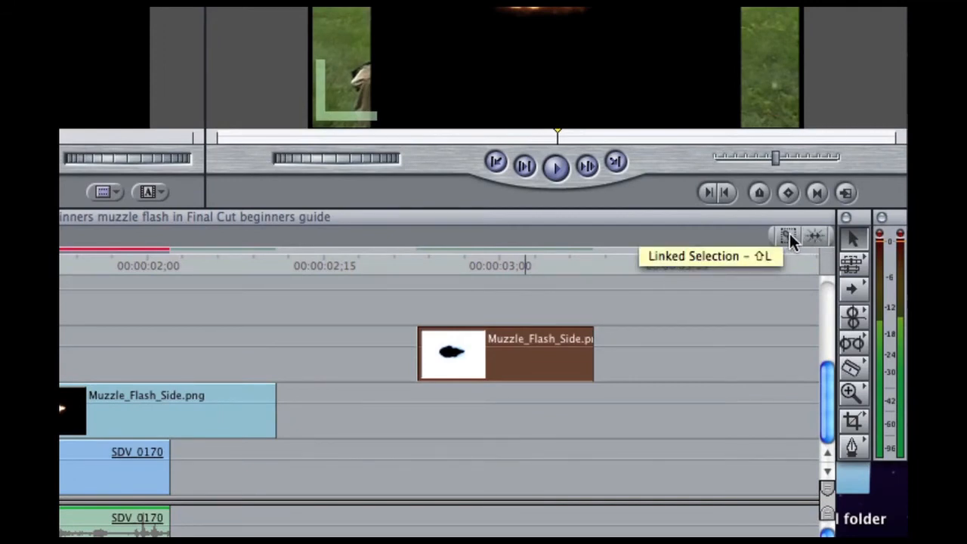
mouse_move(707, 335)
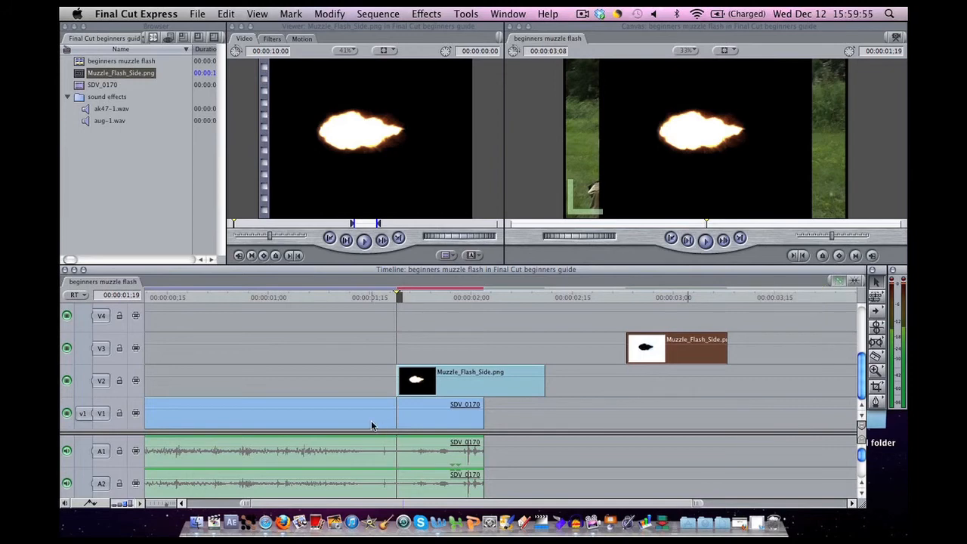
Select the unwanted extra flash clip on V3 for removal.
click(366, 420)
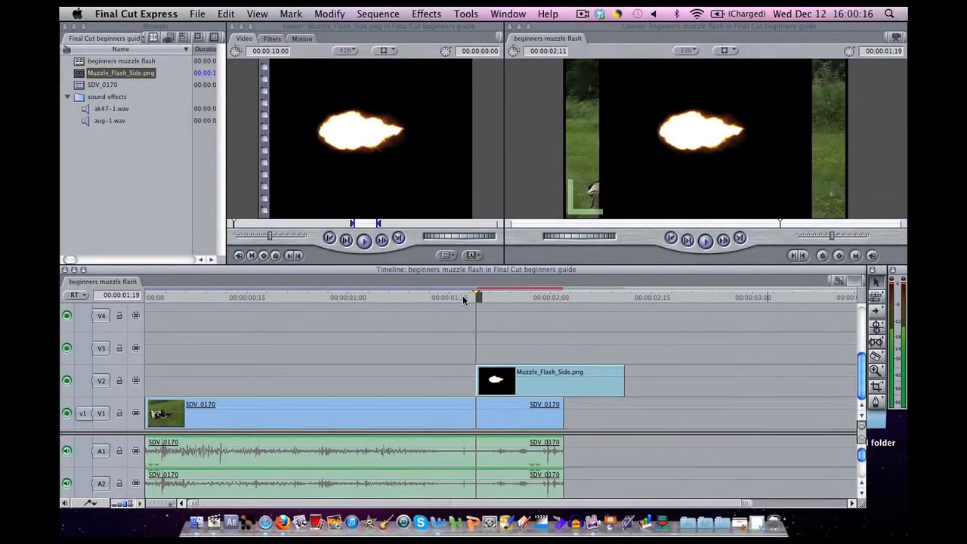
Select the flash clip on V2 and scale it smaller using the Canvas wireframe handle.
click(550, 380)
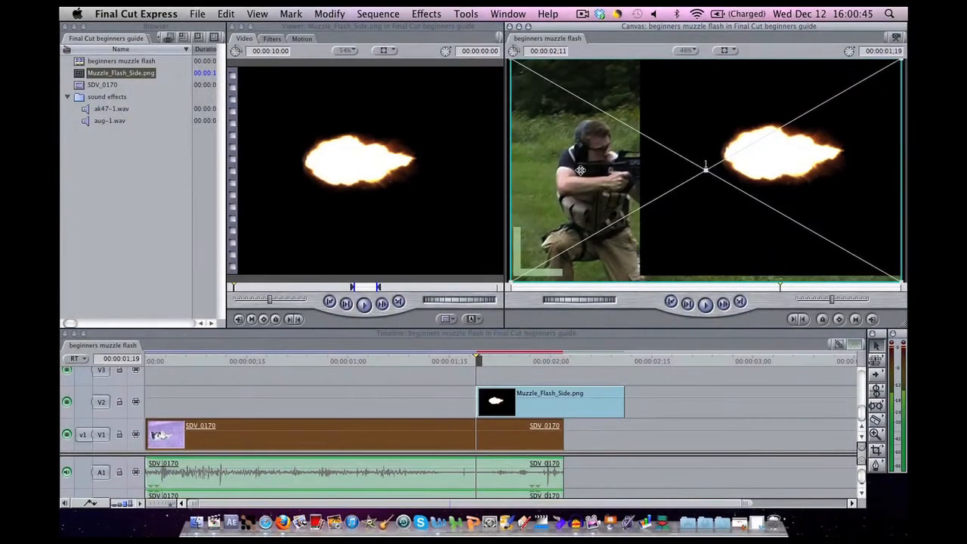
mouse_move(726, 215)
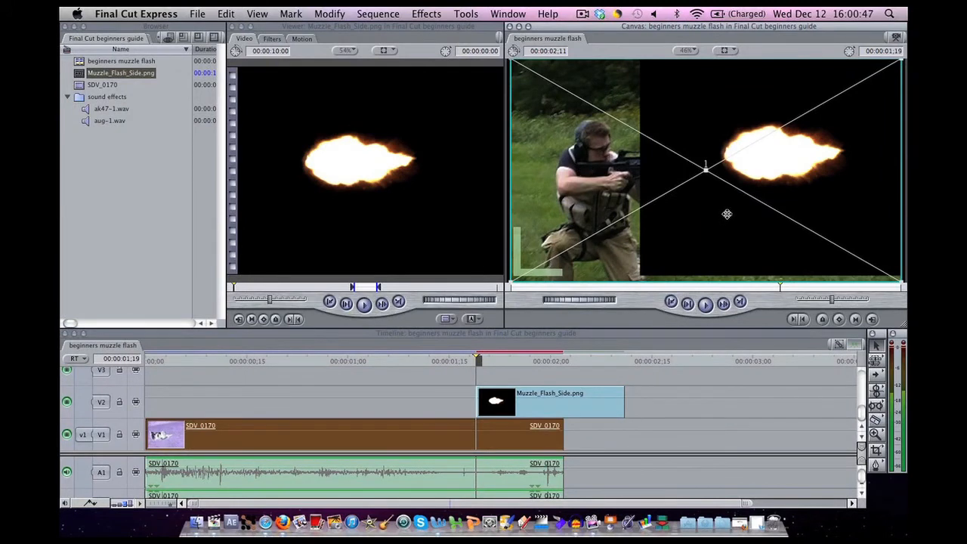
mouse_move(762, 214)
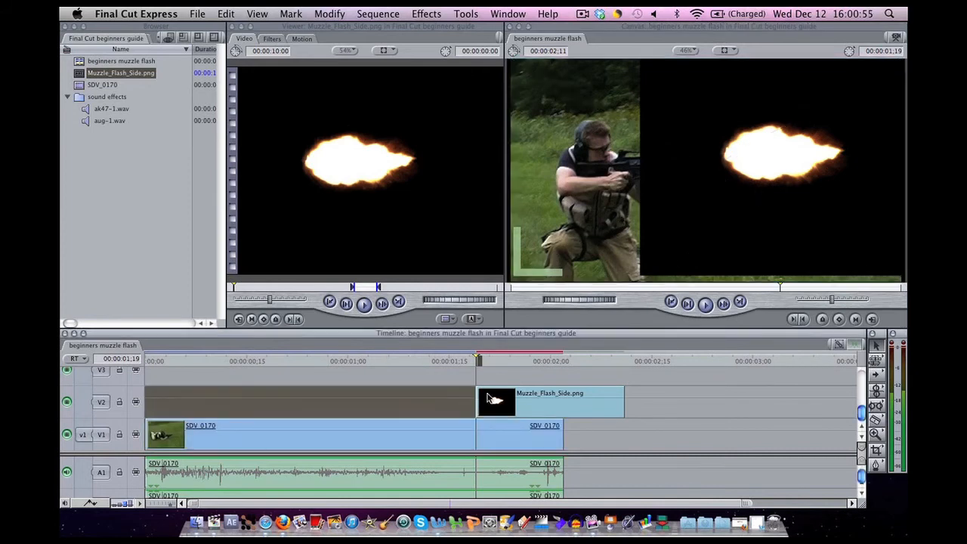
click(495, 401)
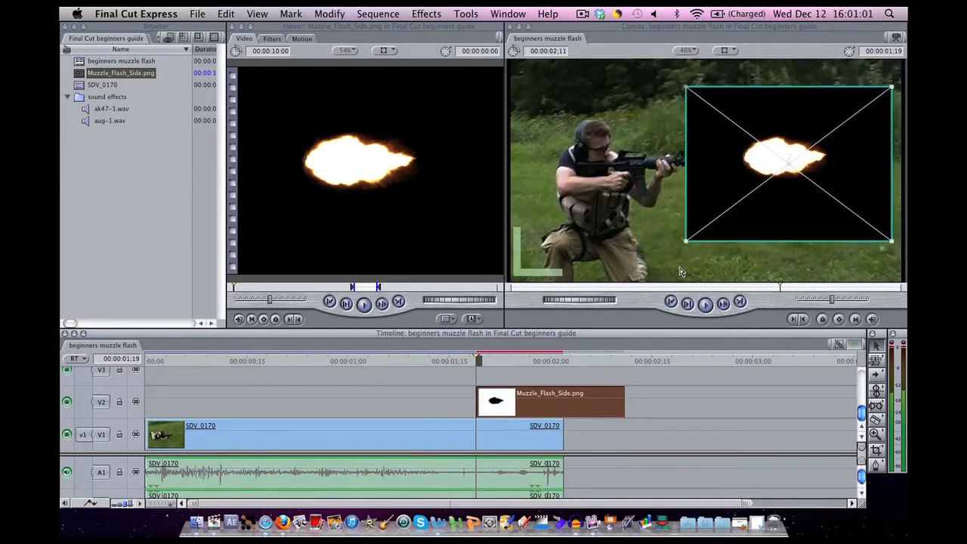
drag(789, 163, 788, 178)
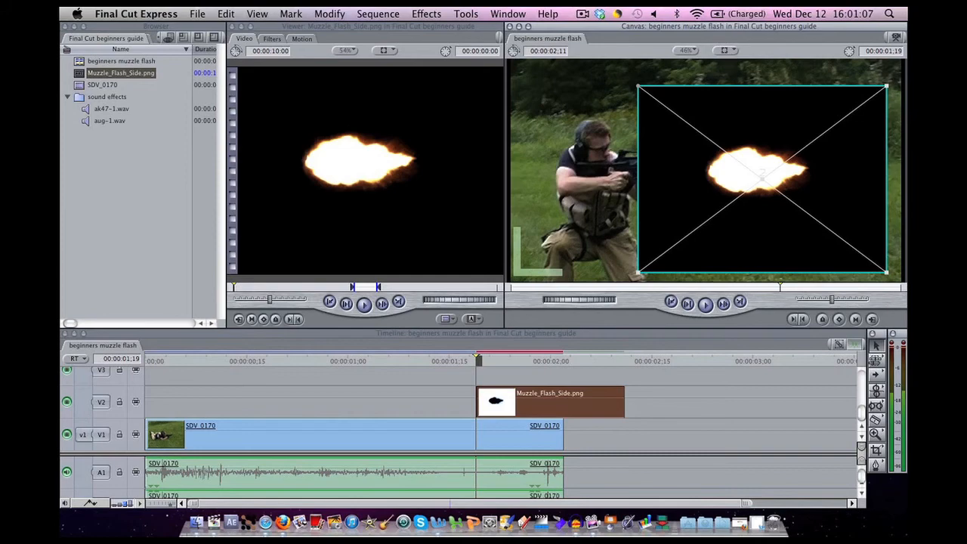
Switch the Canvas View to Image and nudge the flash toward the rifle muzzle.
click(725, 51)
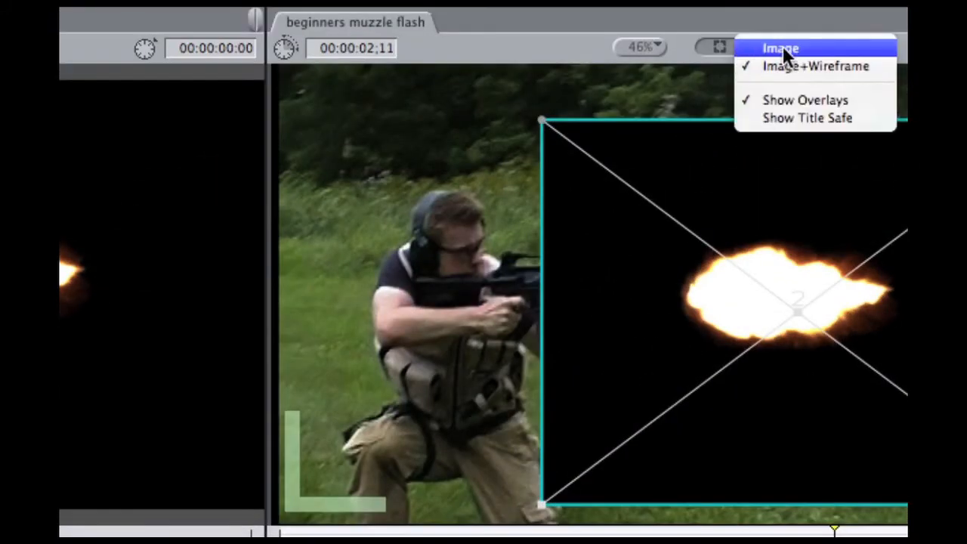
click(779, 47)
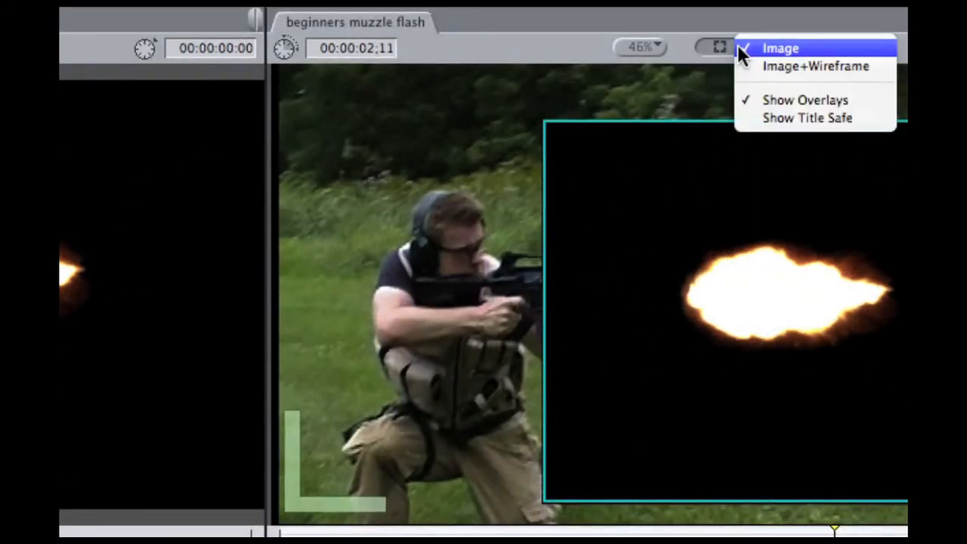
click(816, 67)
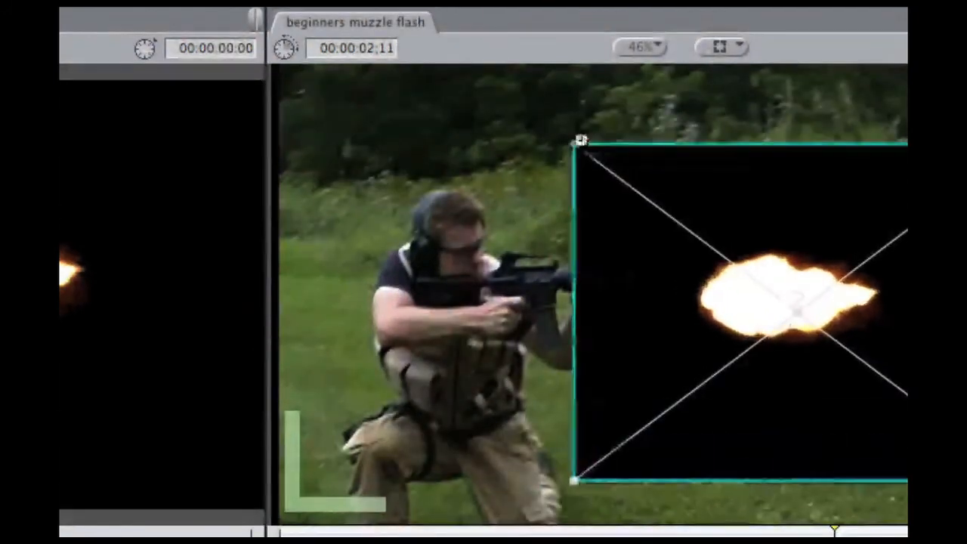
click(719, 47)
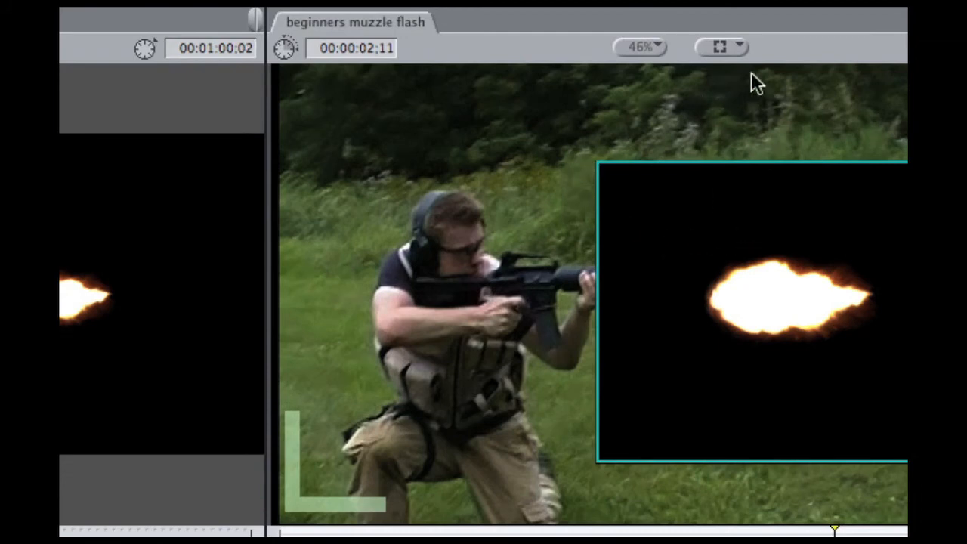
click(722, 47)
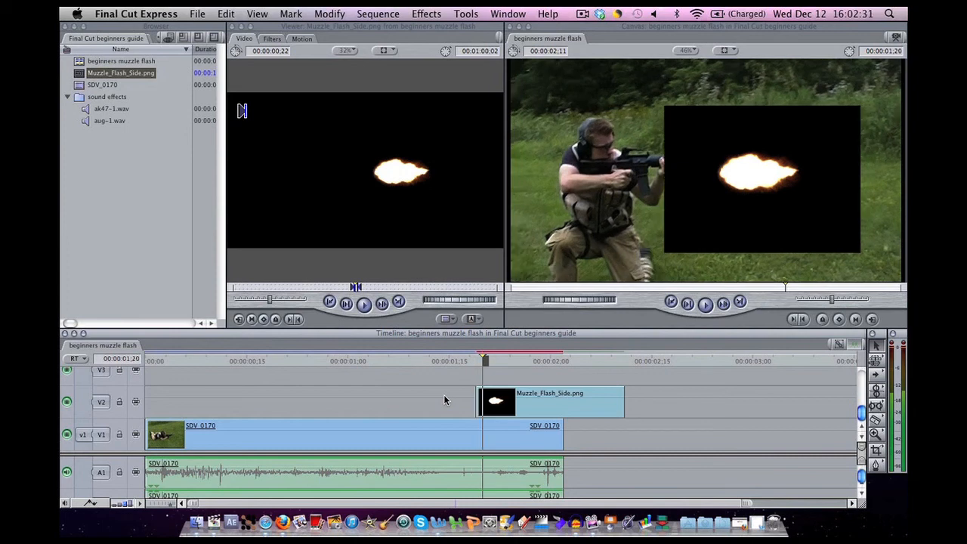
mouse_move(495, 402)
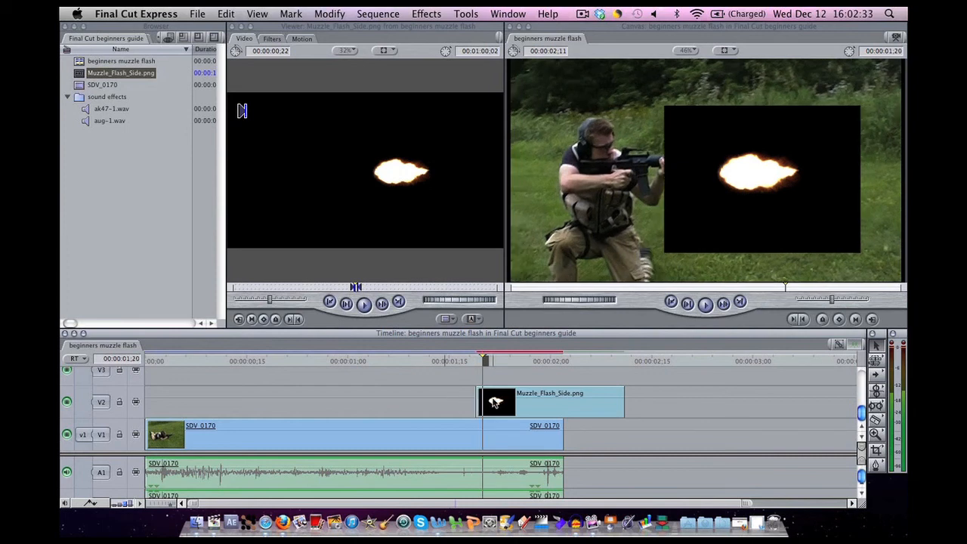